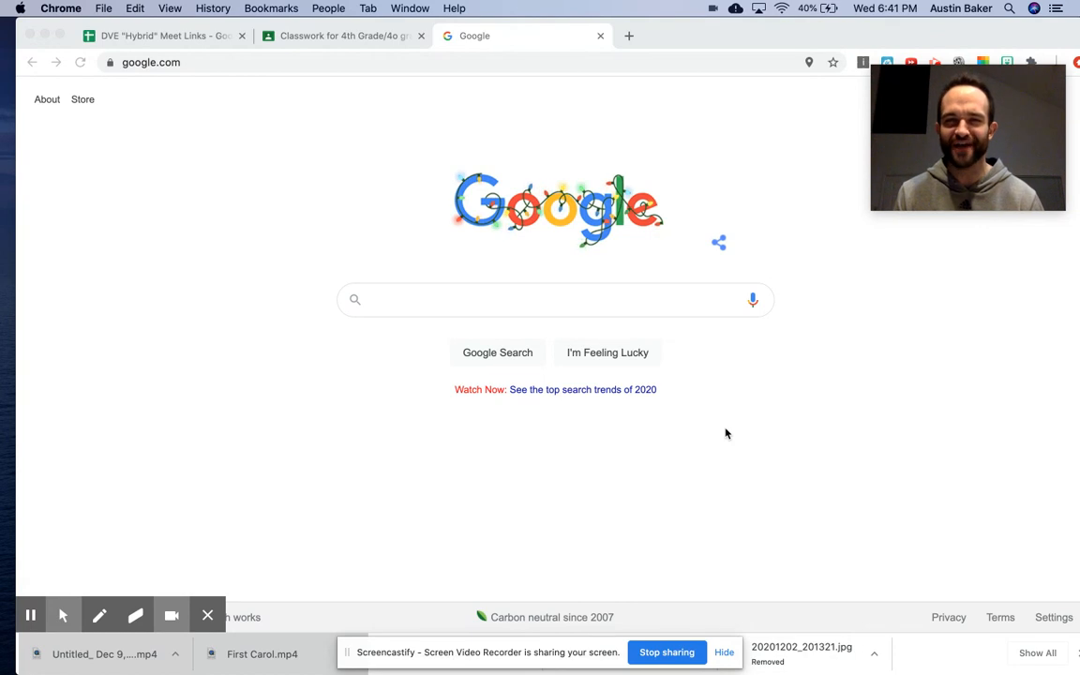
pyautogui.moveTo(667, 388)
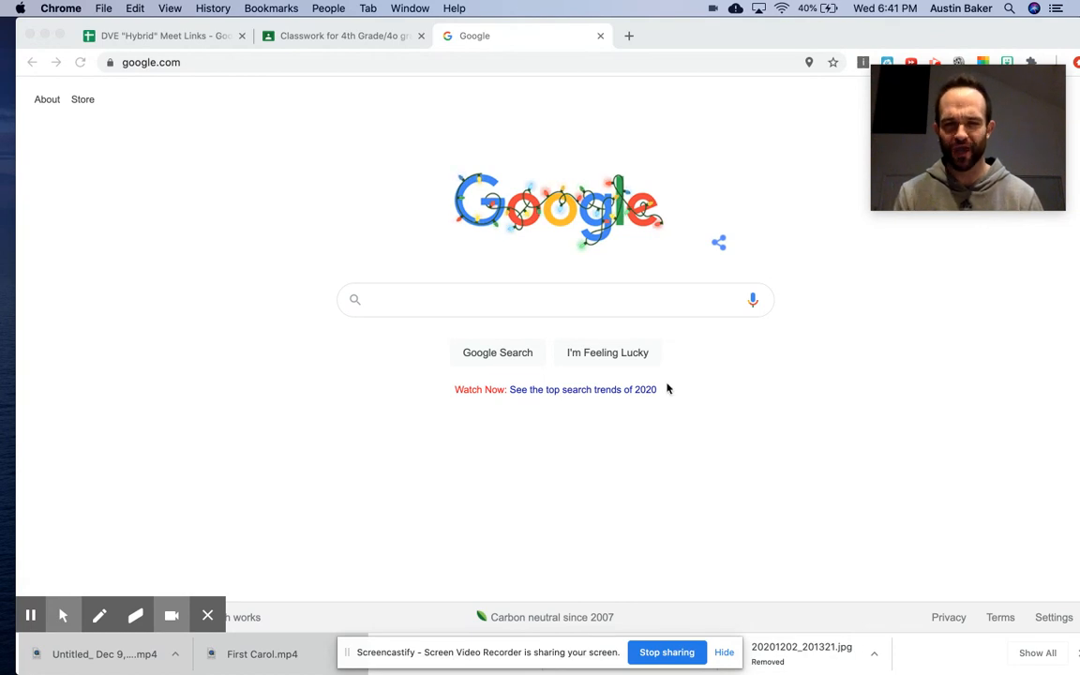
# Step: Search Google for 'chrome music lab' and open the Chrome Music Lab result
pyautogui.write('chrome music lab')
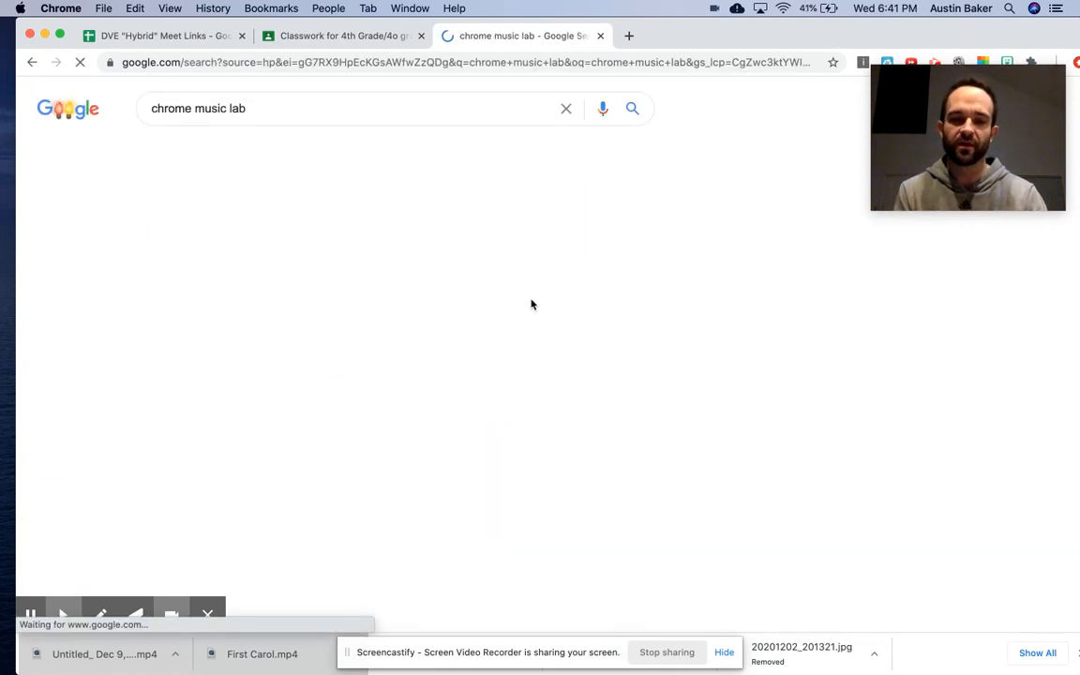
pyautogui.click(214, 232)
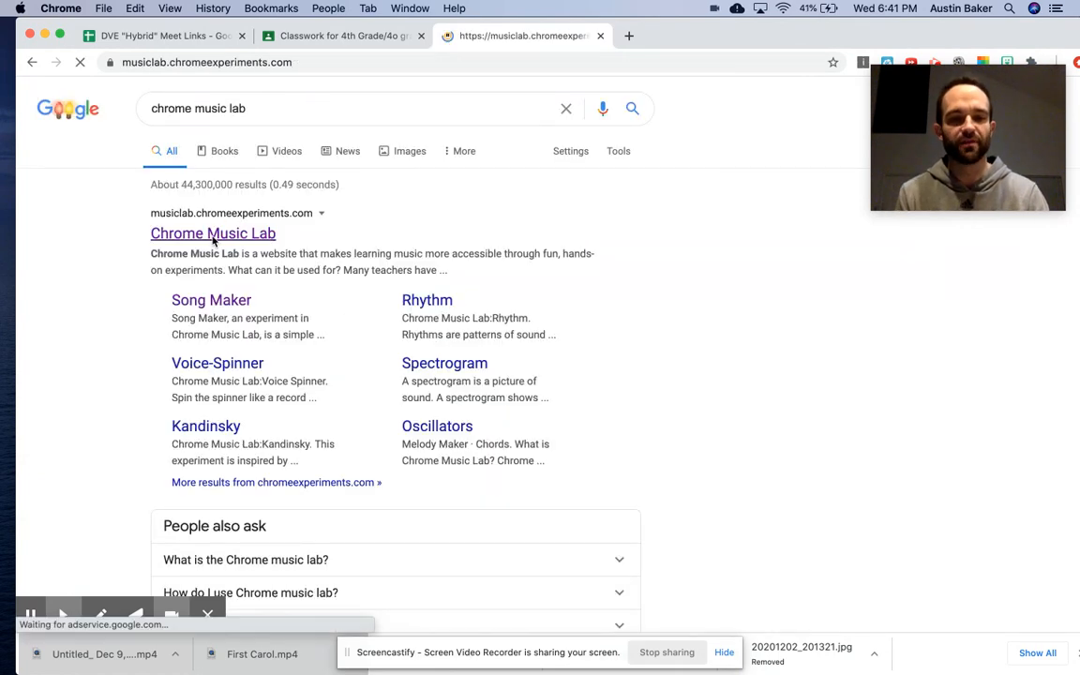
# Step: Start Song Maker and set length 8 bars, 3 beats per bar, 1-octave range
pyautogui.click(213, 232)
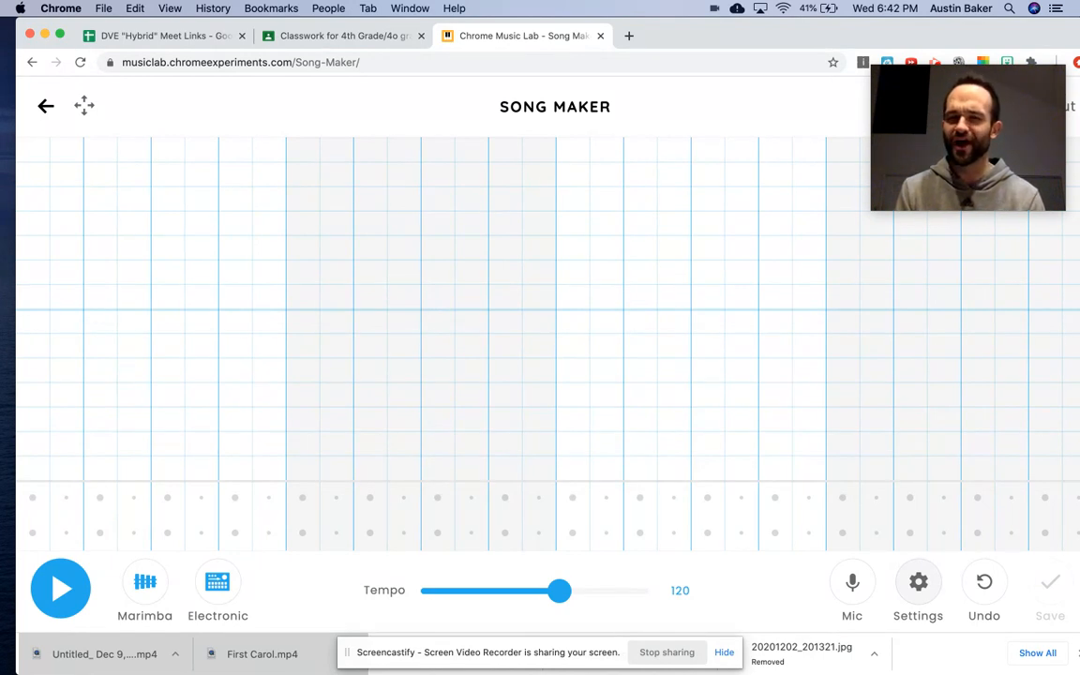
pyautogui.click(916, 581)
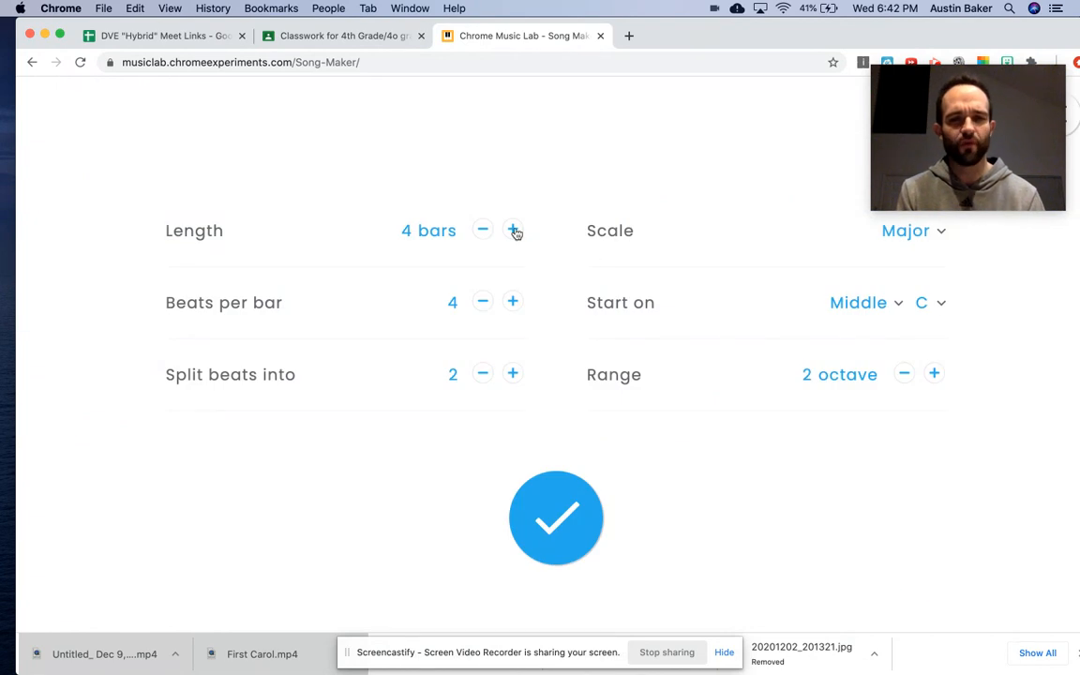
pyautogui.click(514, 230)
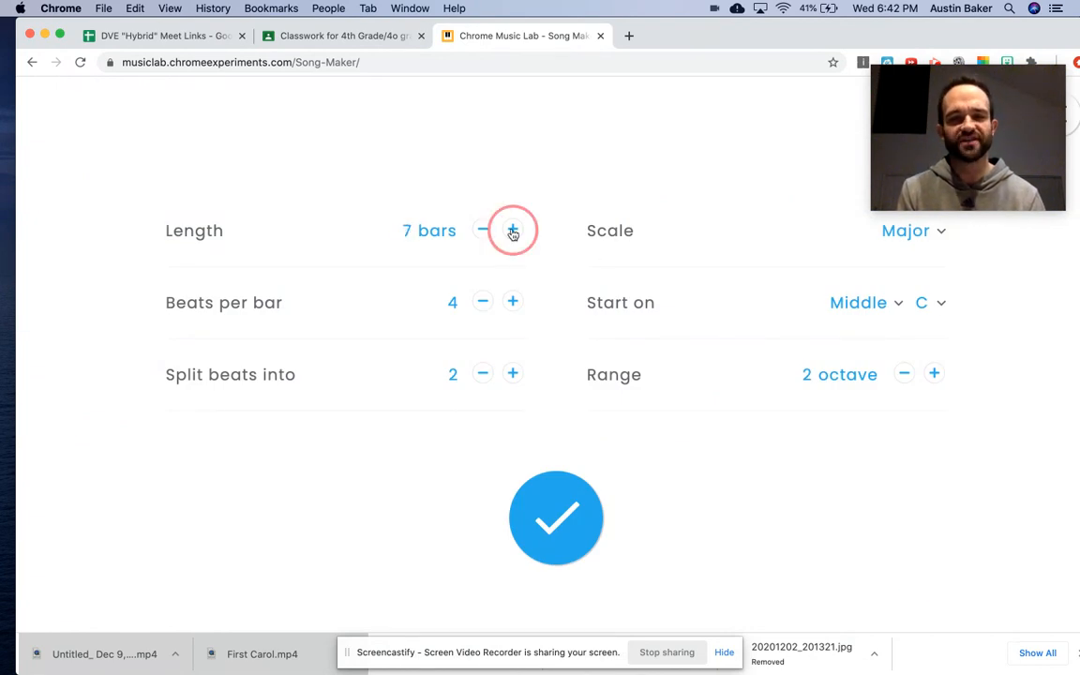
pyautogui.click(514, 228)
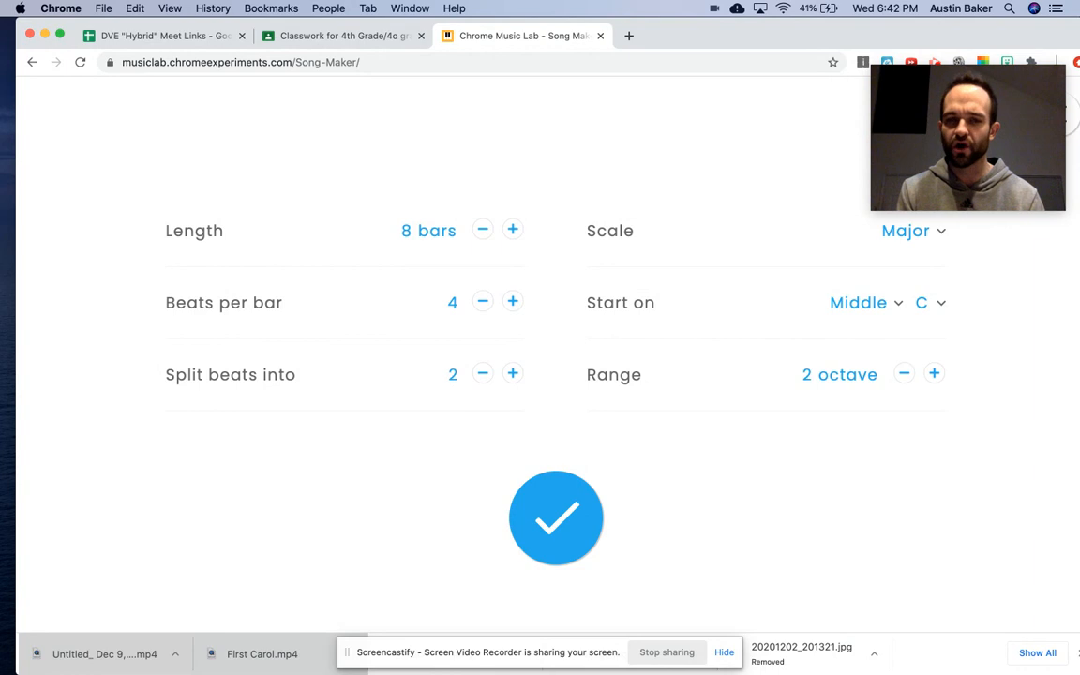
pyautogui.moveTo(188, 292)
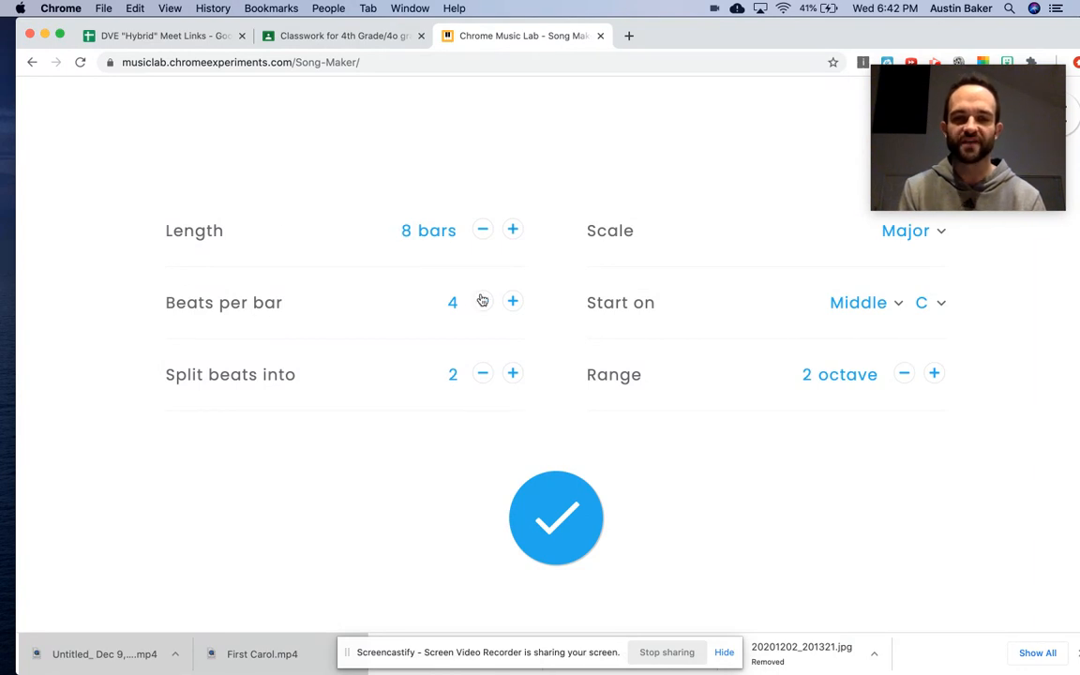
pyautogui.click(482, 302)
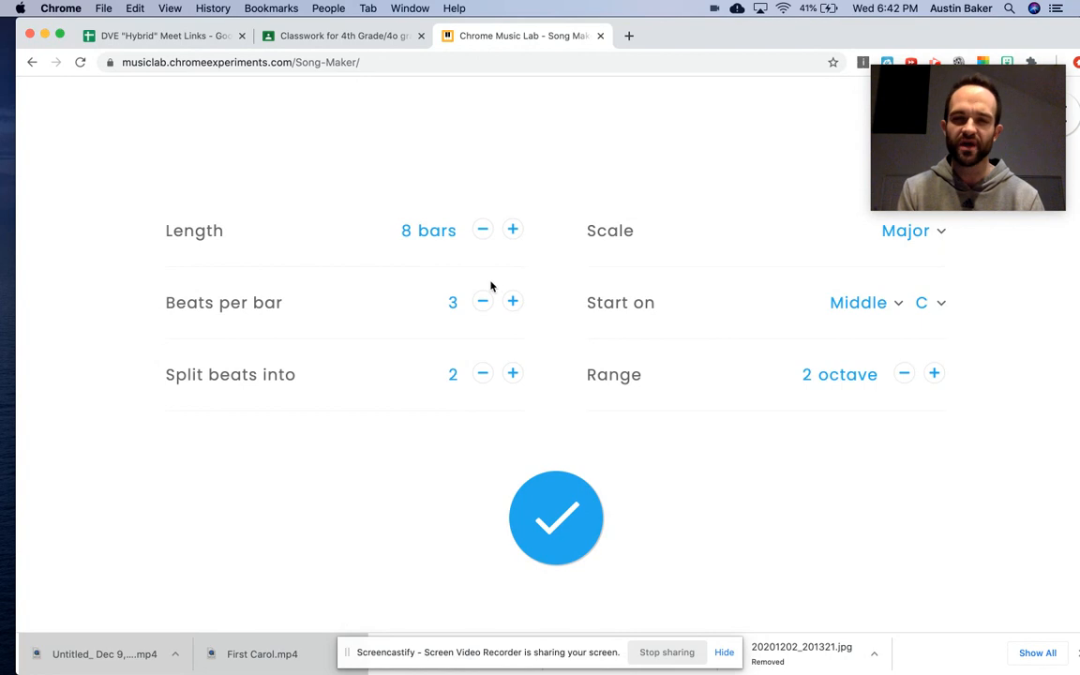
pyautogui.moveTo(951, 330)
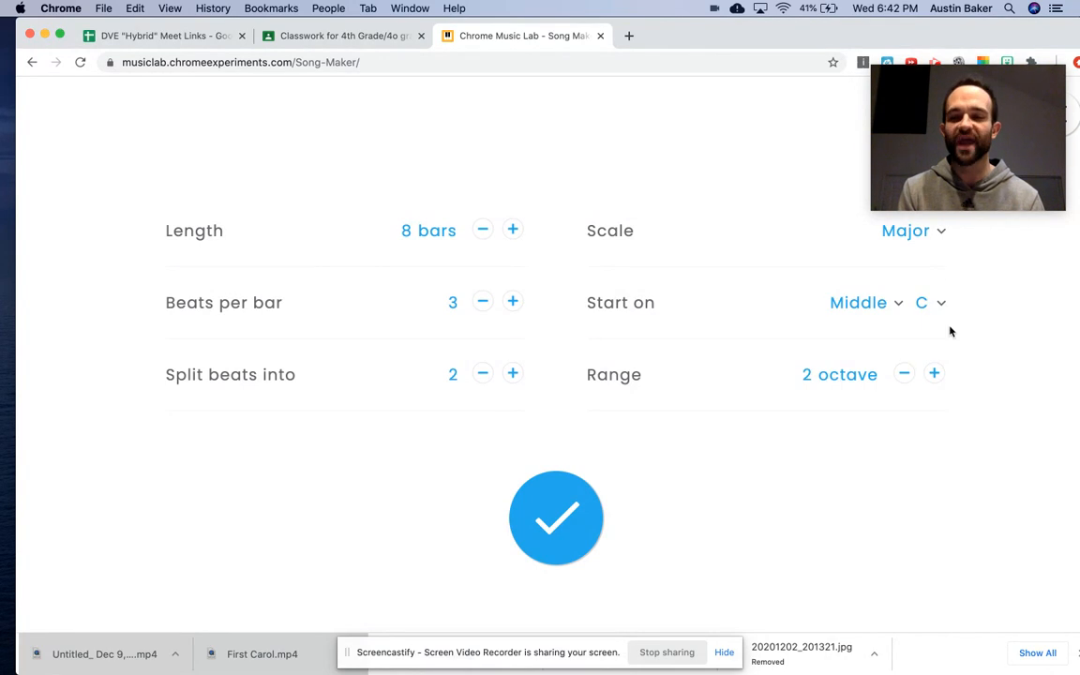
pyautogui.click(903, 373)
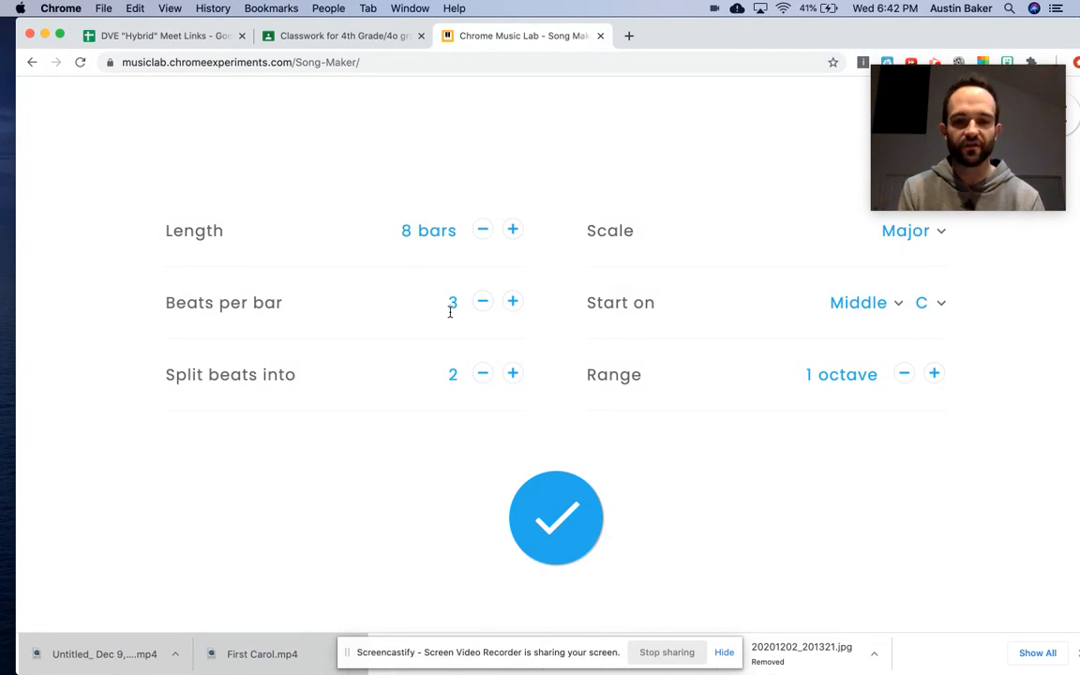
pyautogui.moveTo(626, 350)
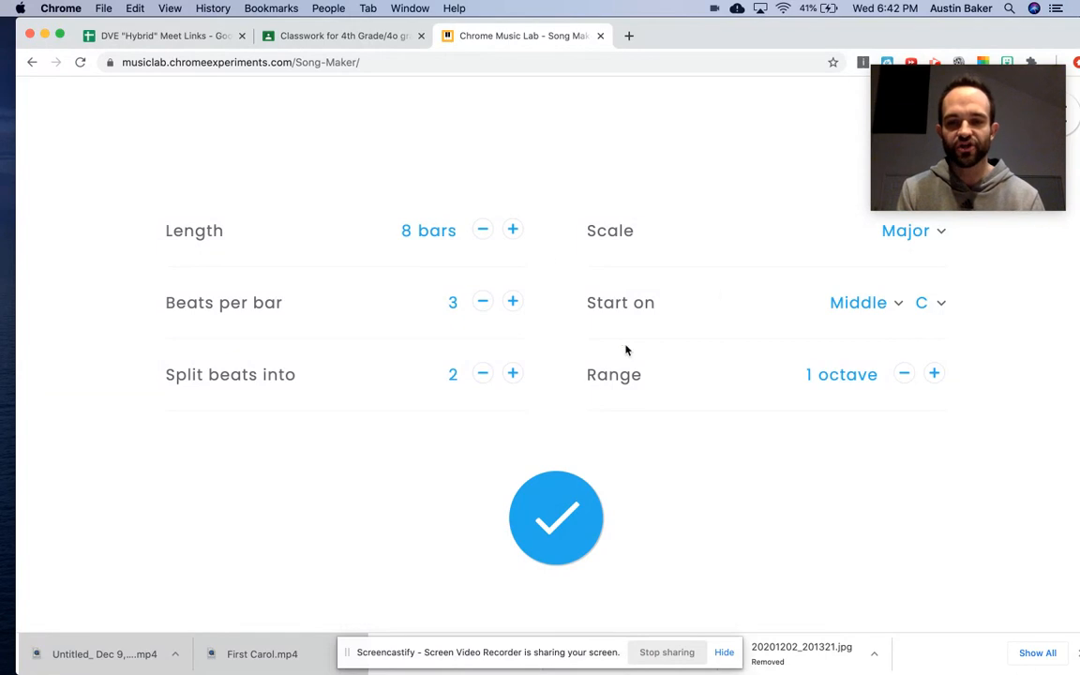
# Step: Confirm the settings and raise the tempo slider to 180
pyautogui.click(554, 517)
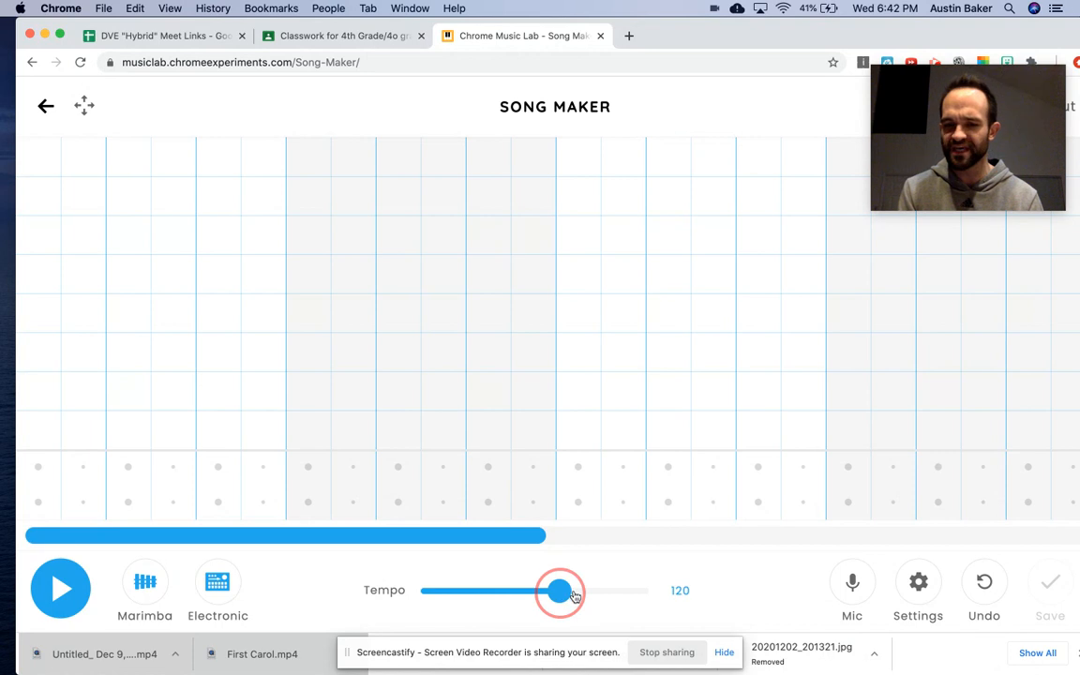
pyautogui.moveTo(558, 590); pyautogui.dragTo(604, 591)
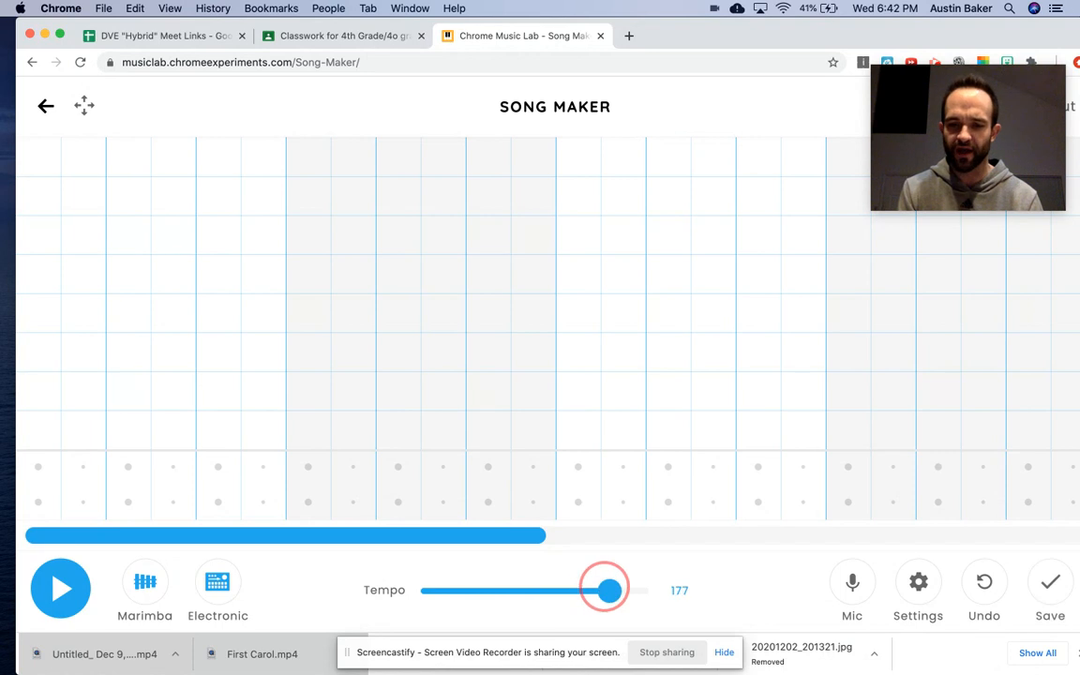
pyautogui.moveTo(604, 589); pyautogui.dragTo(611, 589)
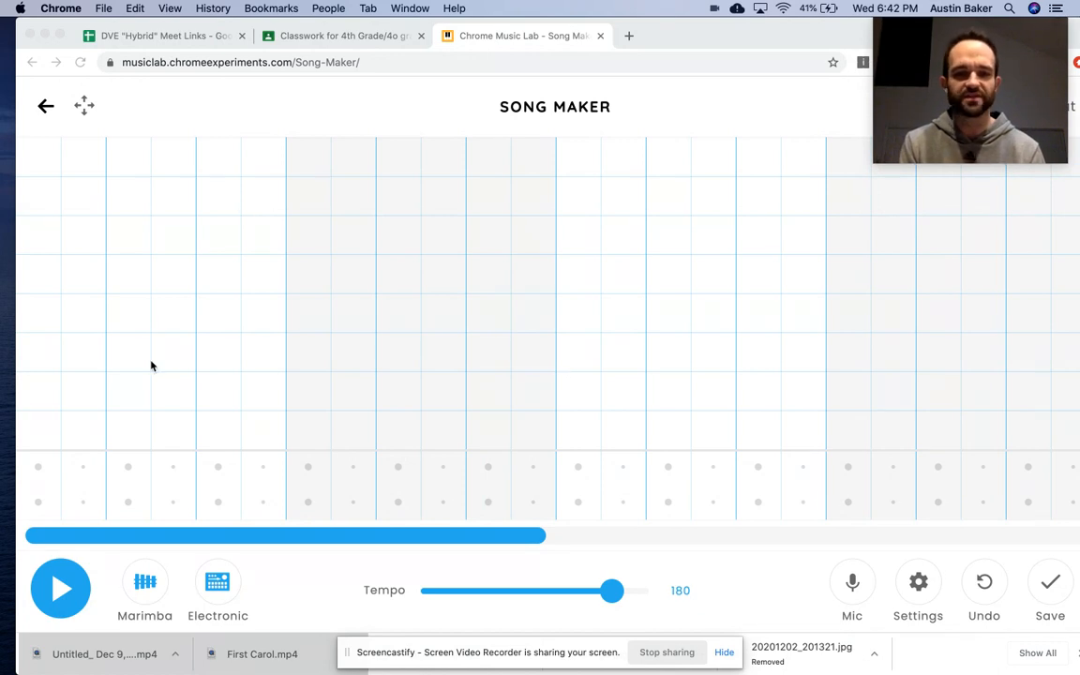
pyautogui.moveTo(502, 551)
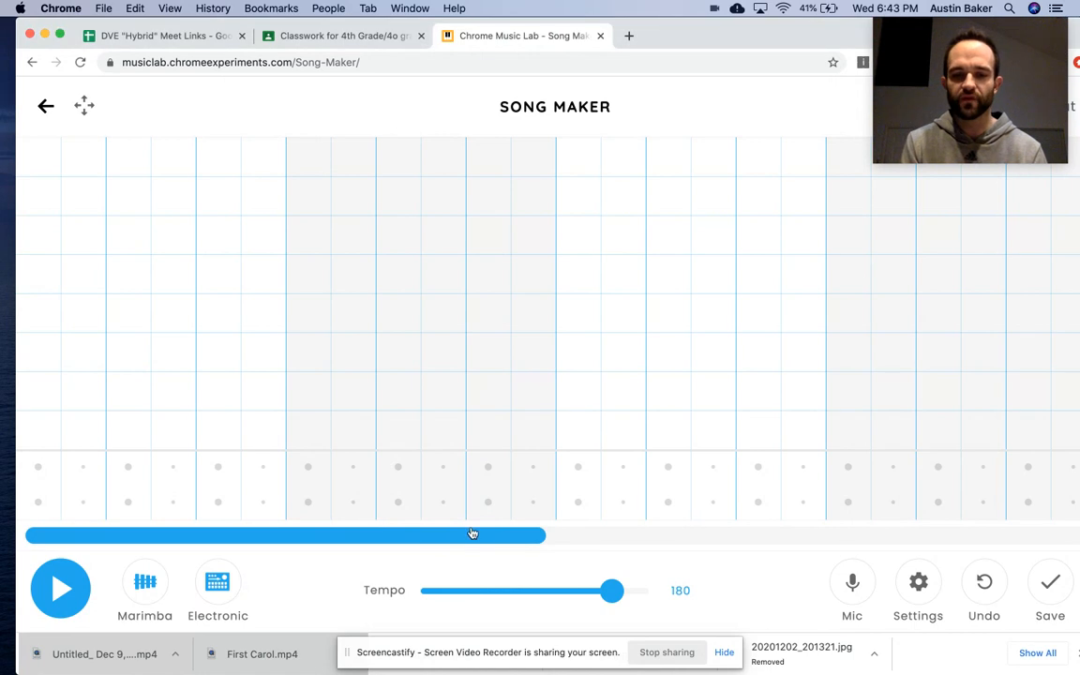
# Step: Place alternating bass-drum and snare hits at the start of each bar across both halves
pyautogui.click(420, 487)
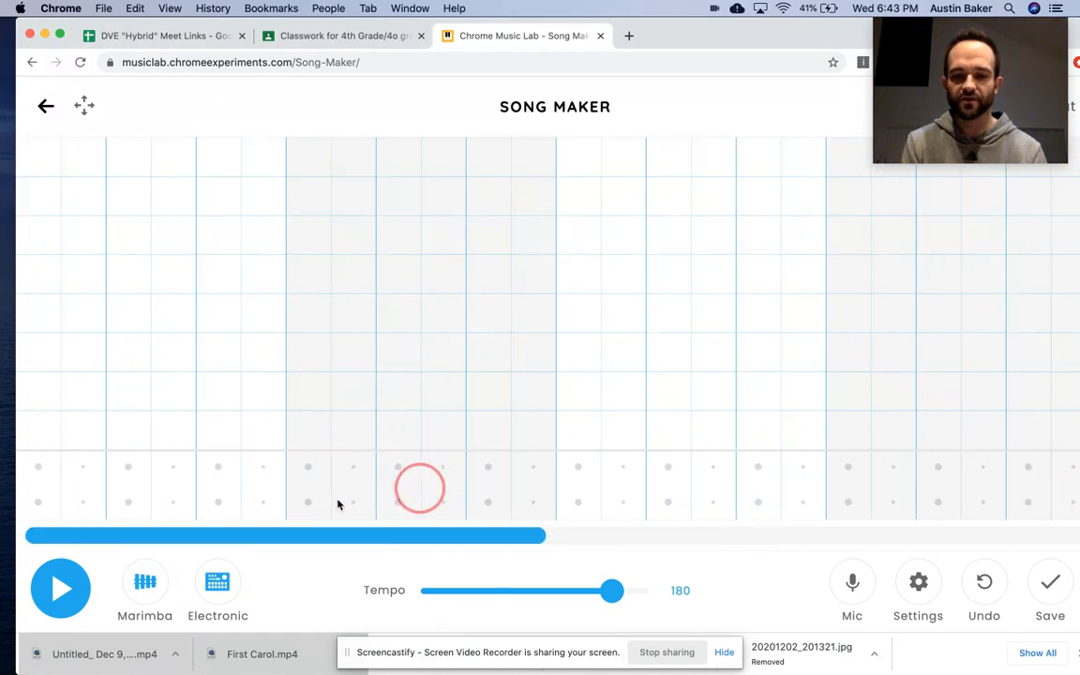
pyautogui.moveTo(116, 426)
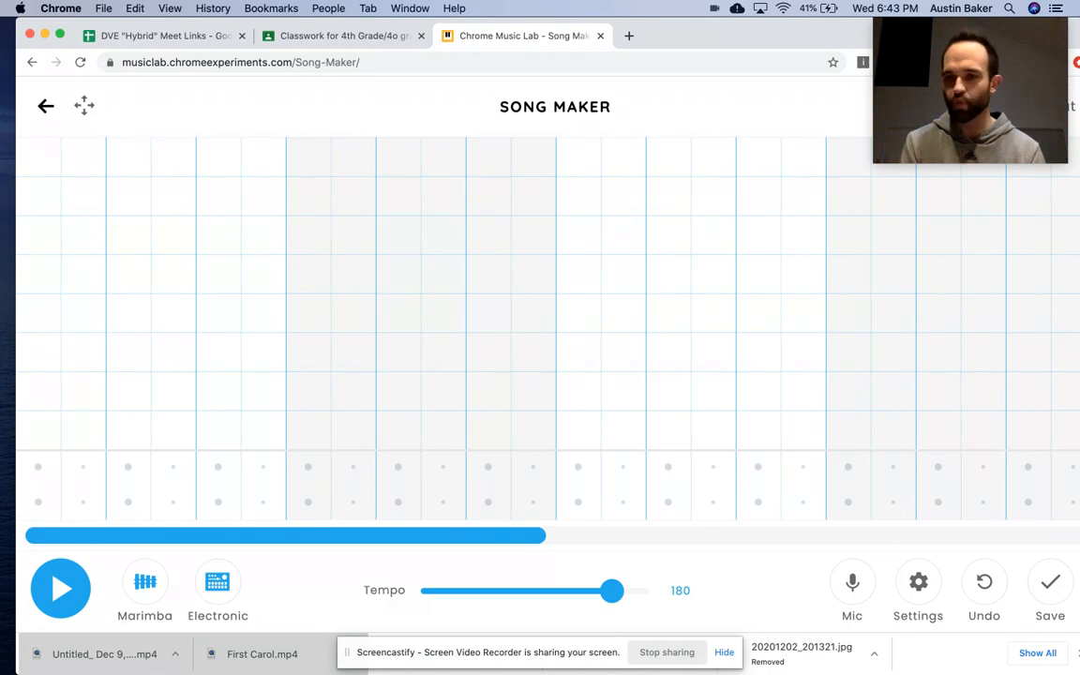
pyautogui.click(38, 502)
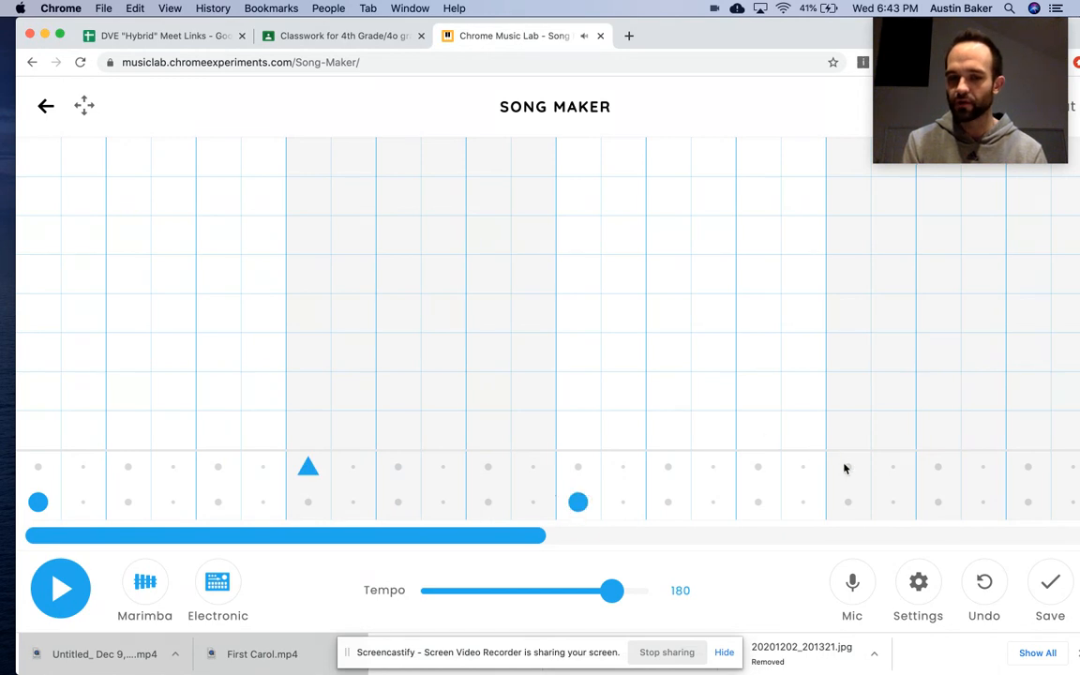
pyautogui.click(847, 465)
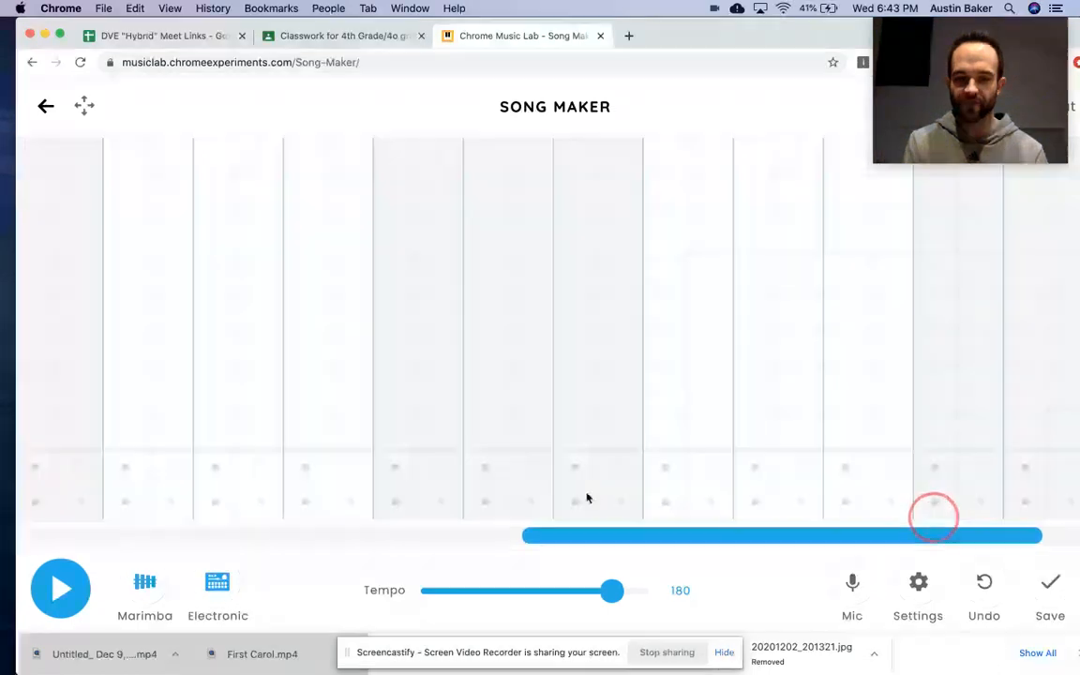
pyautogui.click(104, 502)
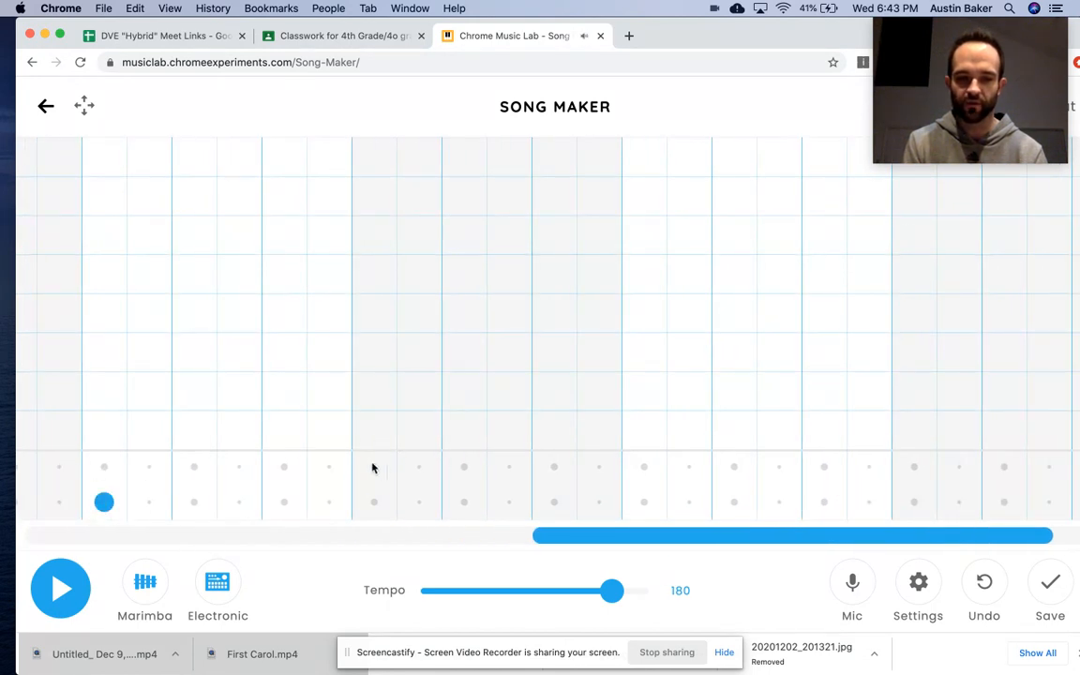
pyautogui.click(645, 502)
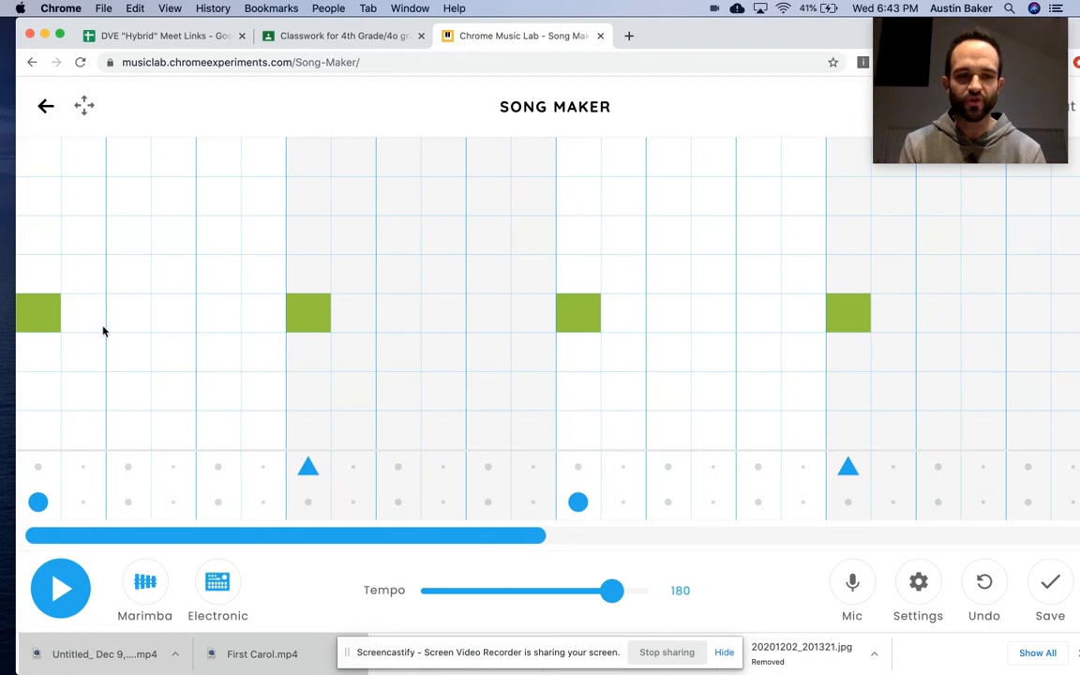
pyautogui.moveTo(599, 341)
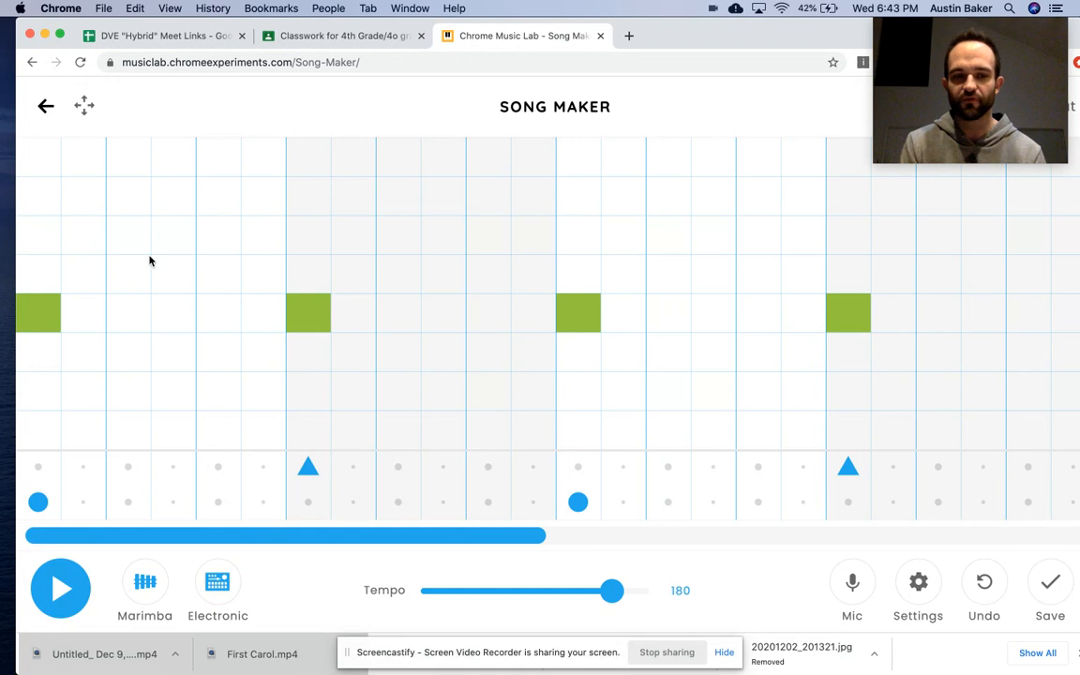
# Step: Add the yellow notes after each green note and the remaining green notes in the first half
pyautogui.click(128, 352)
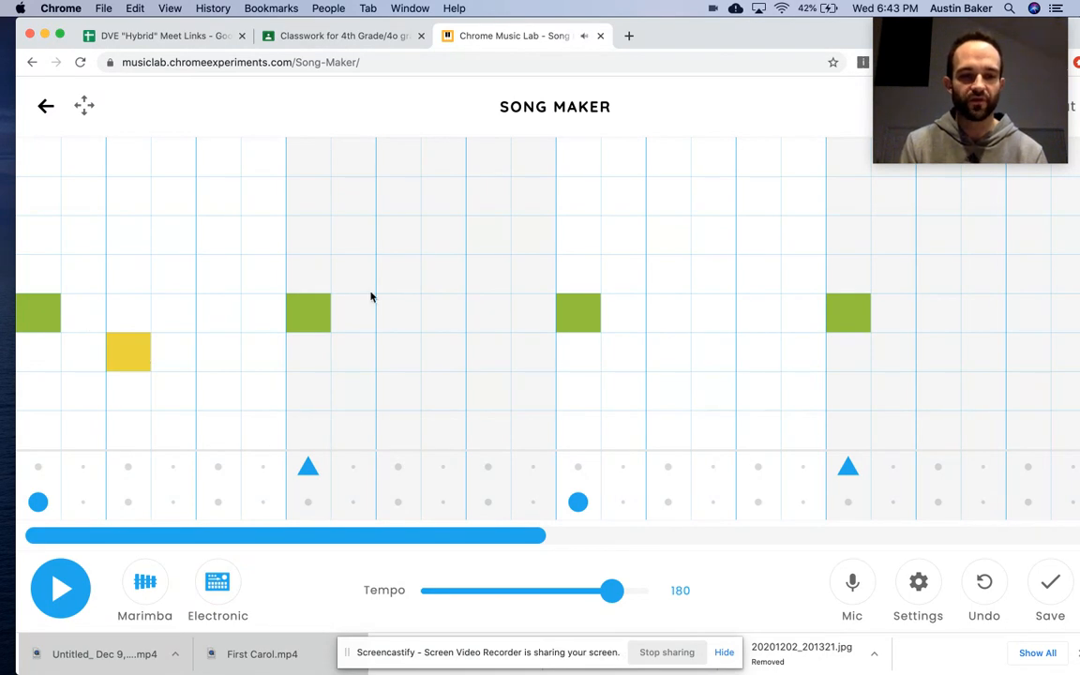
pyautogui.click(398, 352)
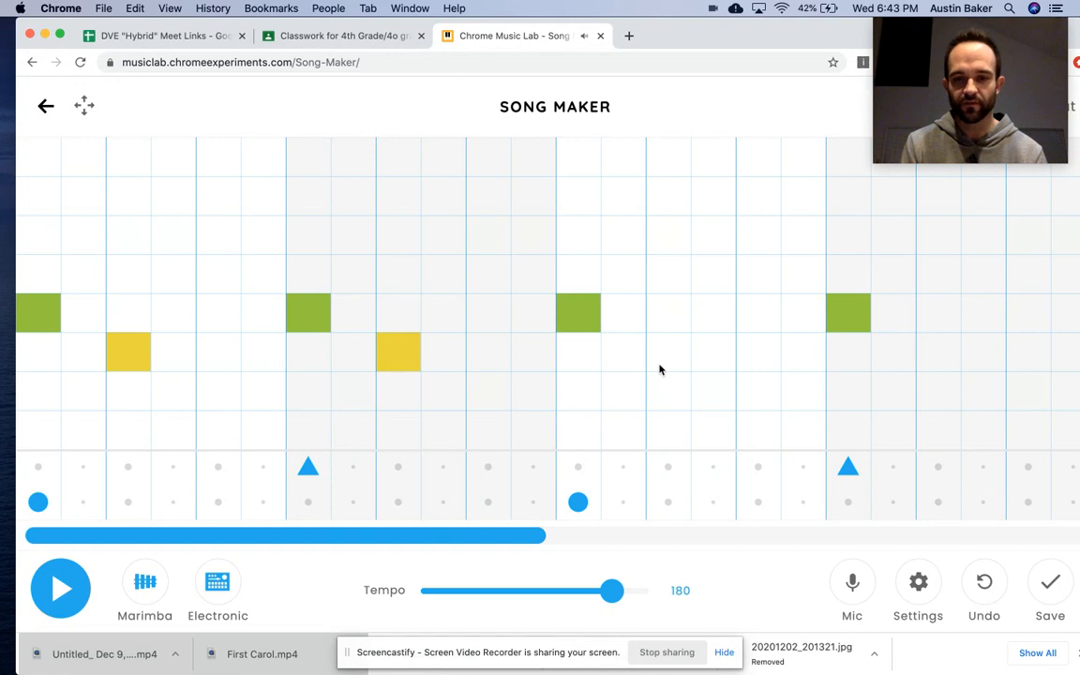
pyautogui.click(667, 352)
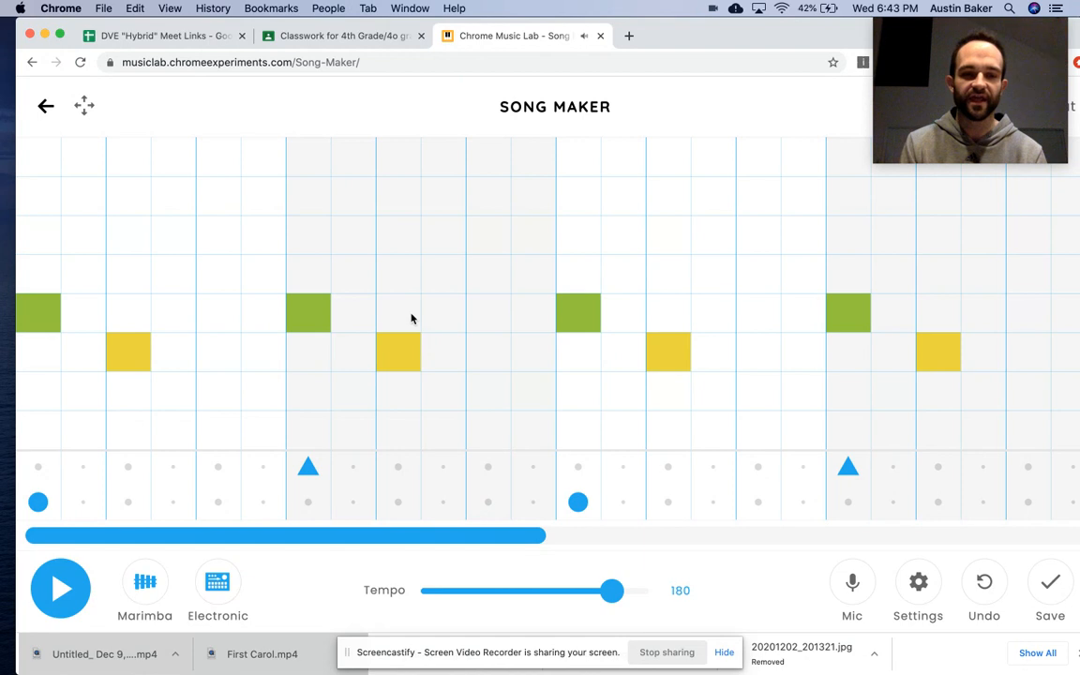
pyautogui.moveTo(167, 326)
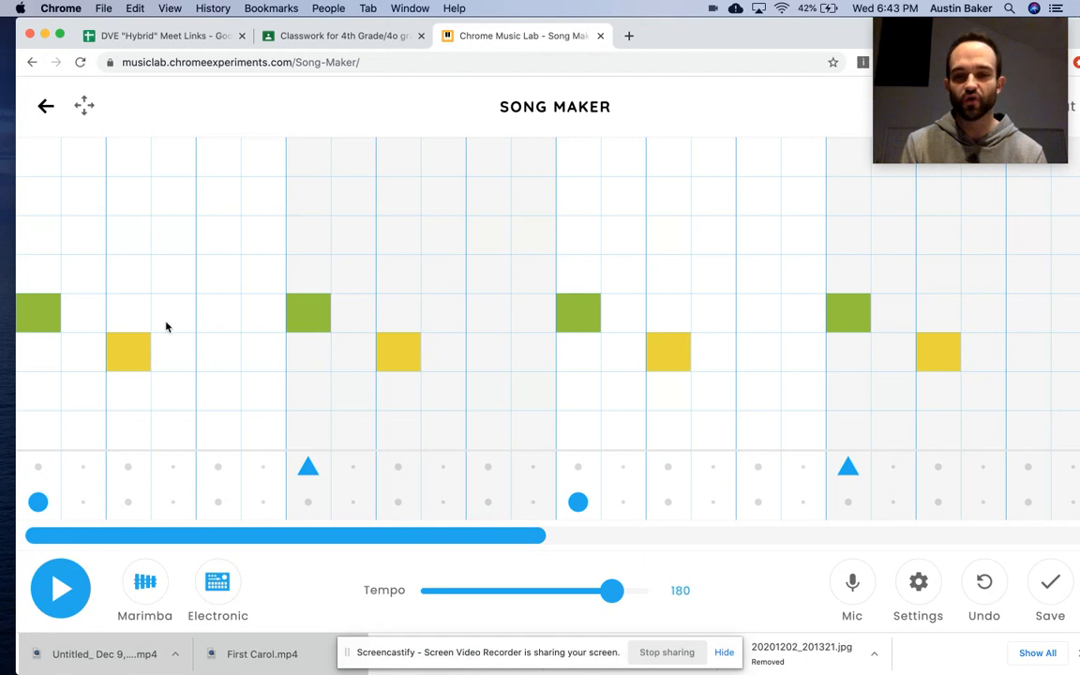
pyautogui.click(172, 312)
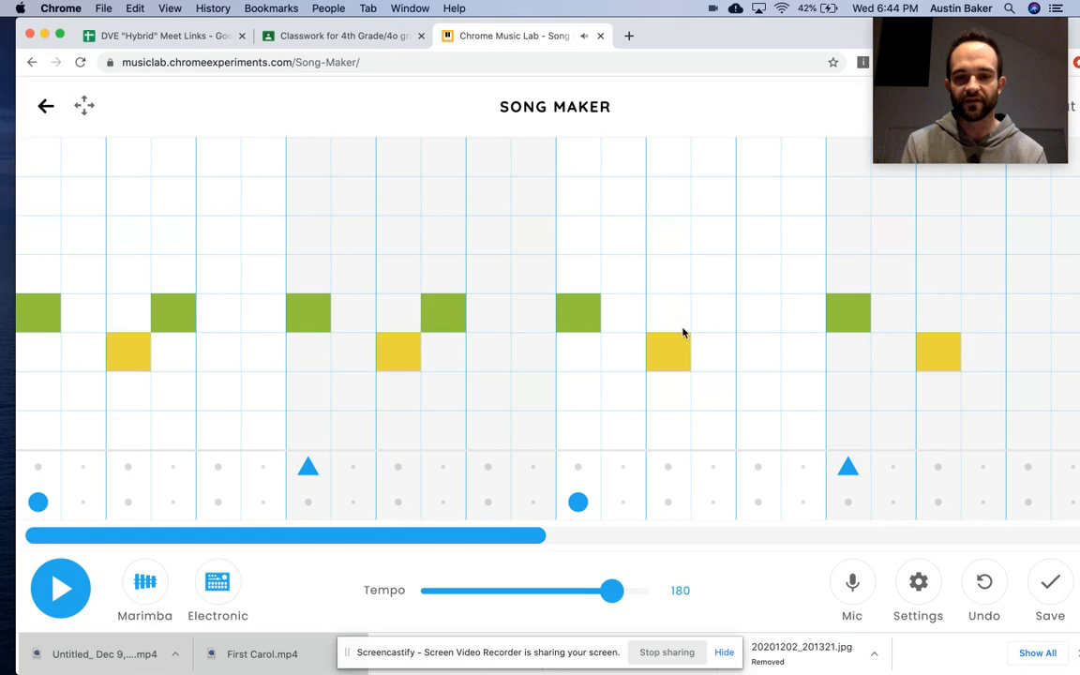
pyautogui.click(982, 313)
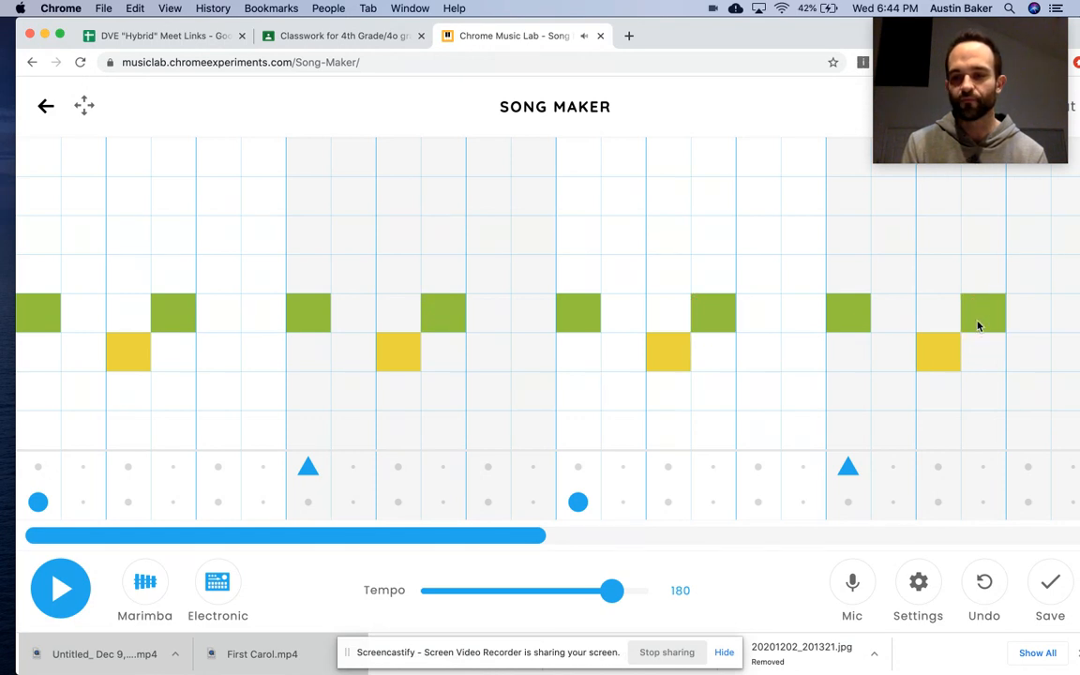
pyautogui.moveTo(64, 304)
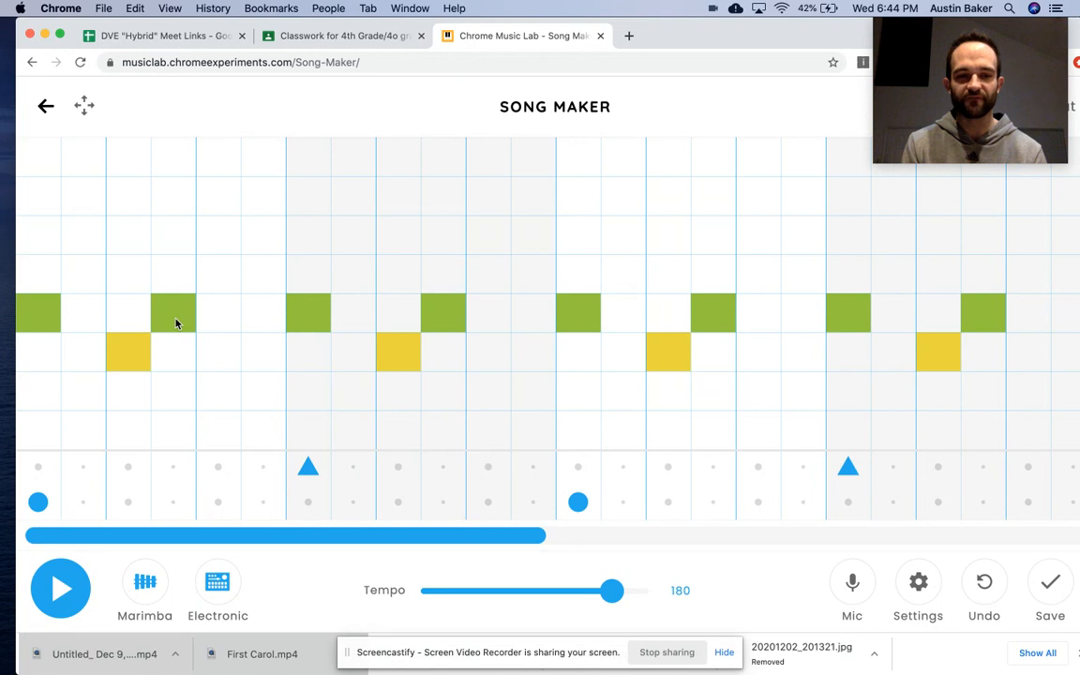
# Step: Add an orange note after each yellow note in all four first-half patterns
pyautogui.click(217, 392)
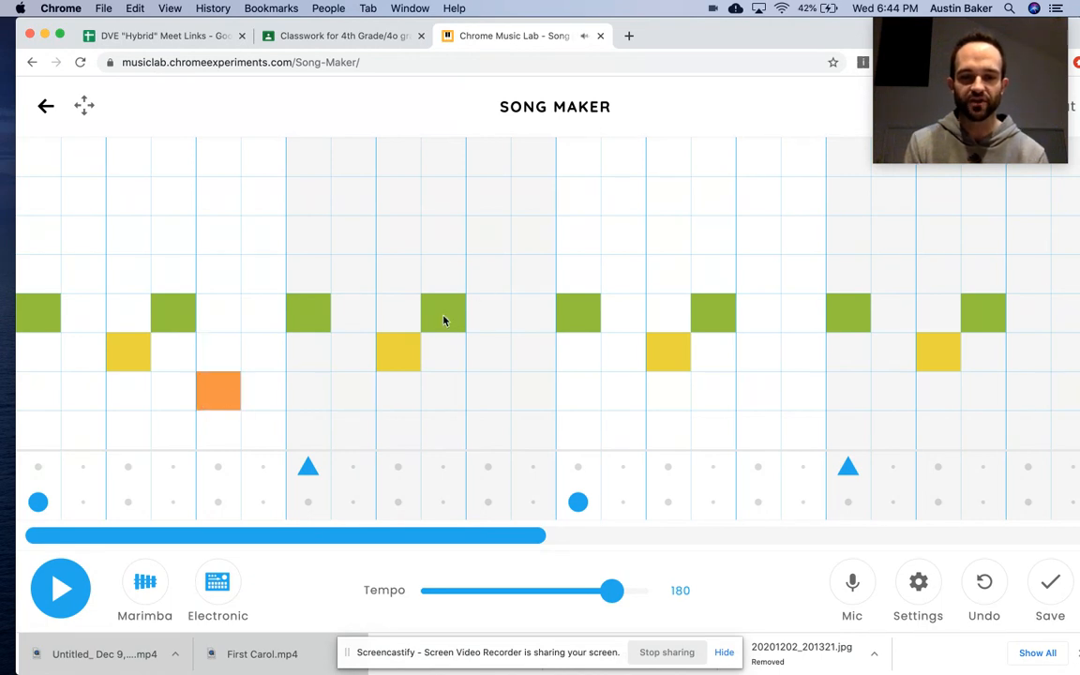
pyautogui.click(488, 392)
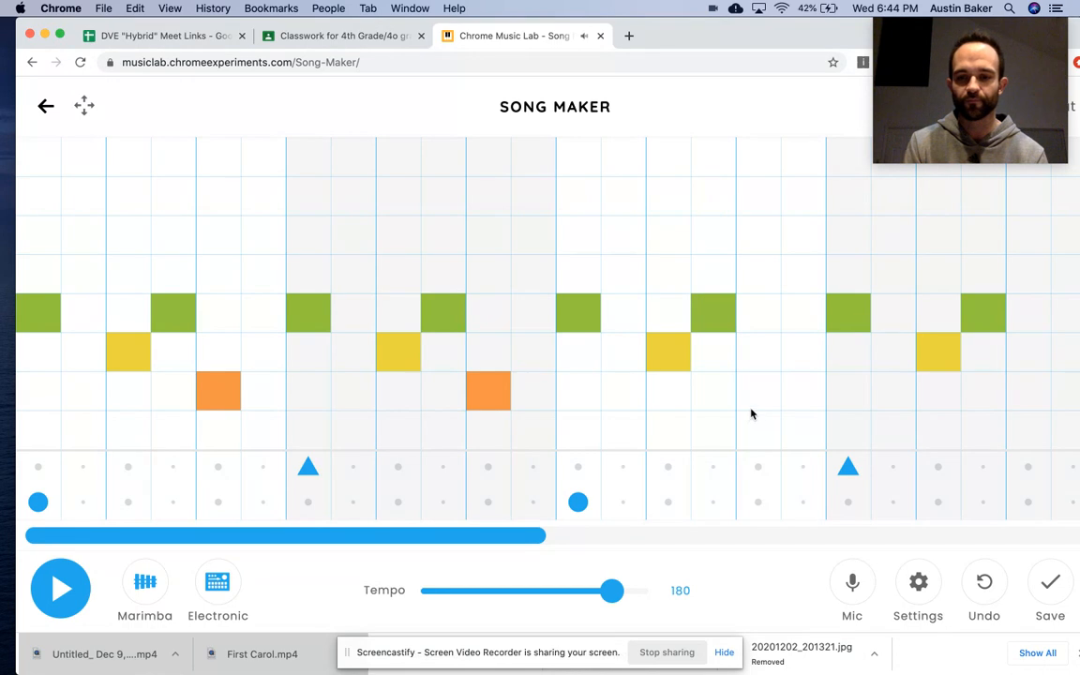
pyautogui.click(757, 392)
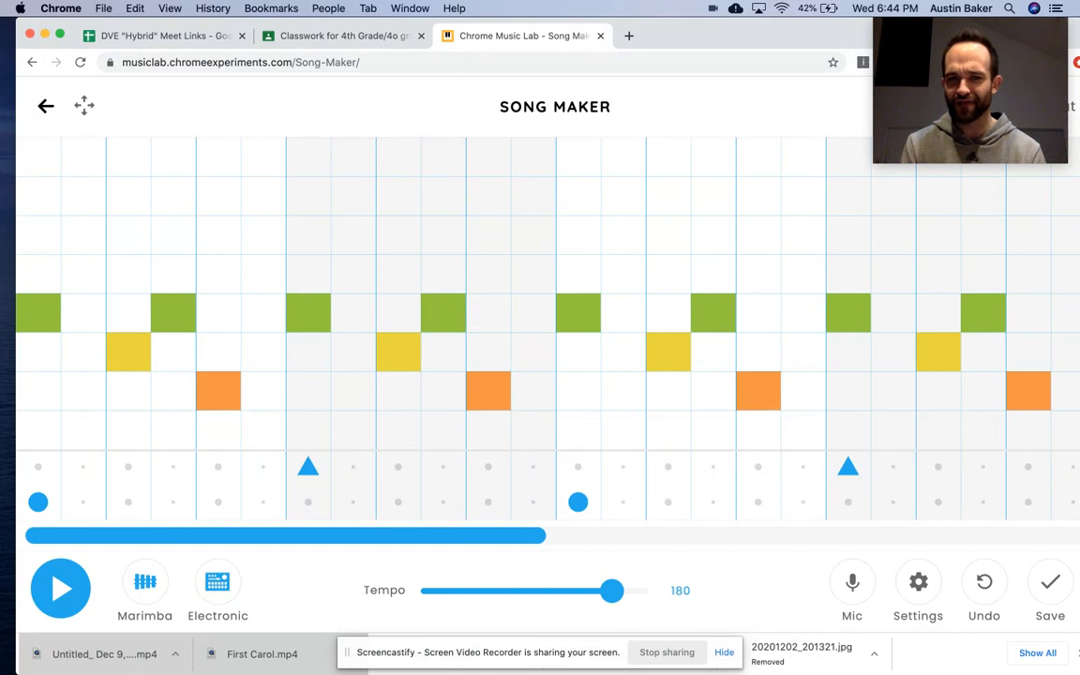
pyautogui.click(60, 589)
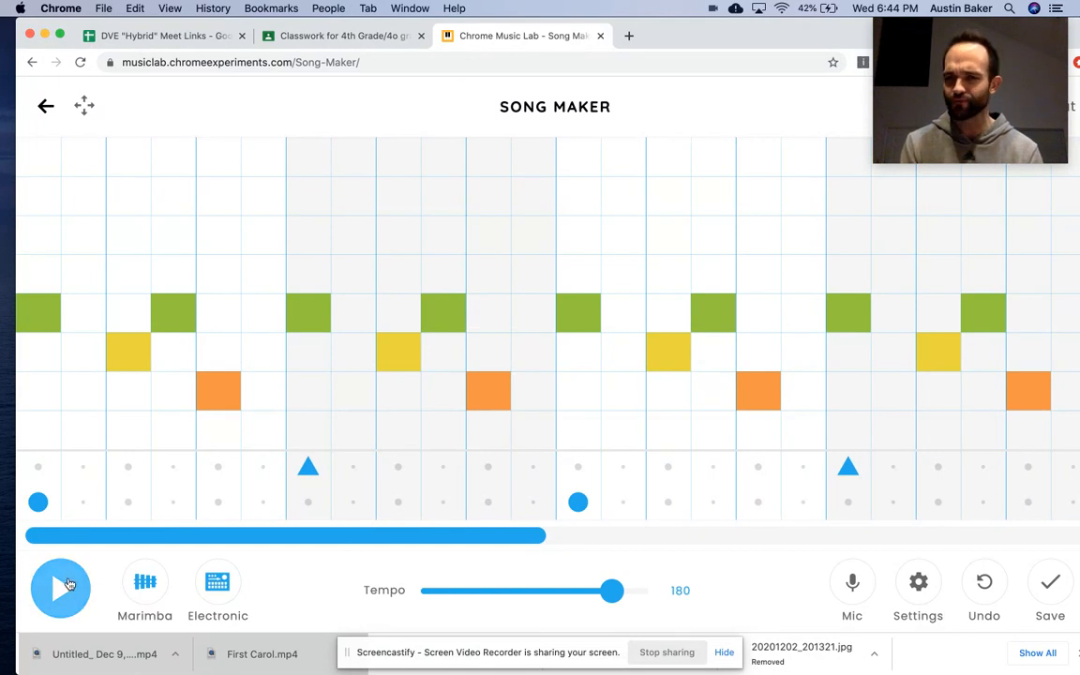
# Step: Play back the first half and scroll the grid to the second half
pyautogui.click(60, 589)
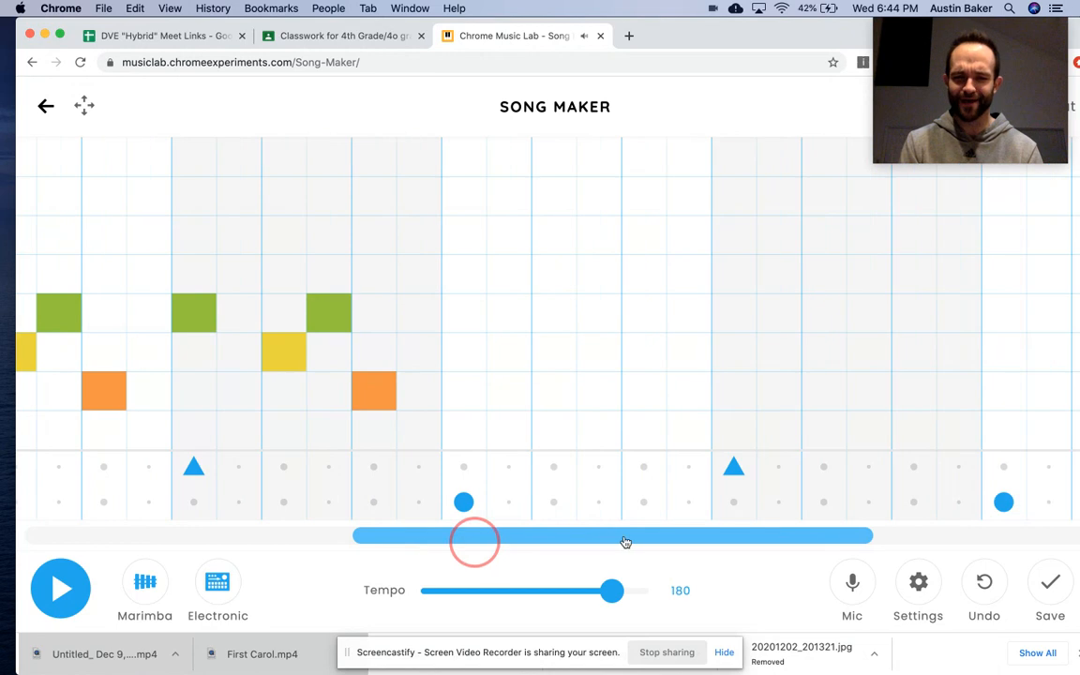
pyautogui.moveTo(472, 540); pyautogui.dragTo(320, 540)
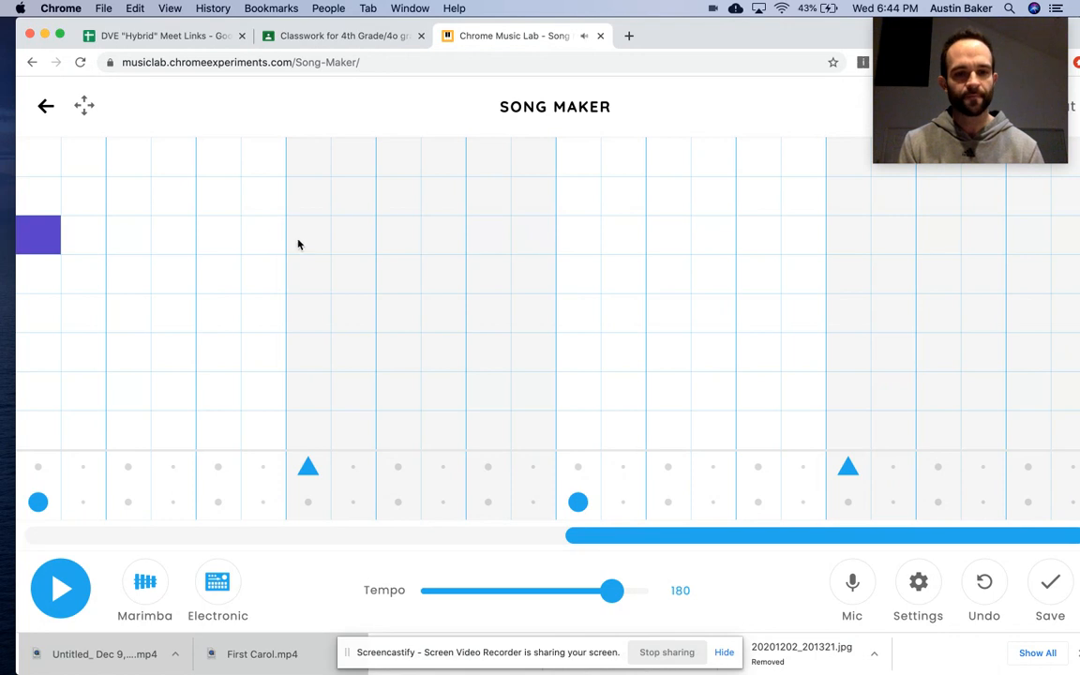
# Step: Place a purple note then a lower teal note starting each of the four second-half patterns
pyautogui.click(860, 234)
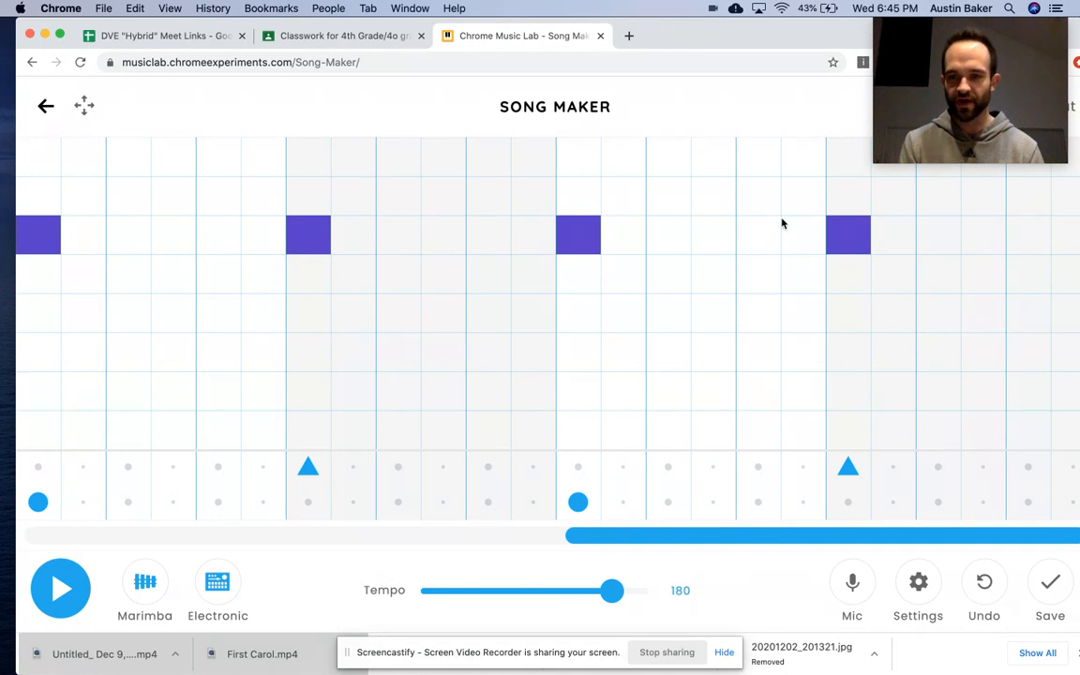
pyautogui.moveTo(105, 330)
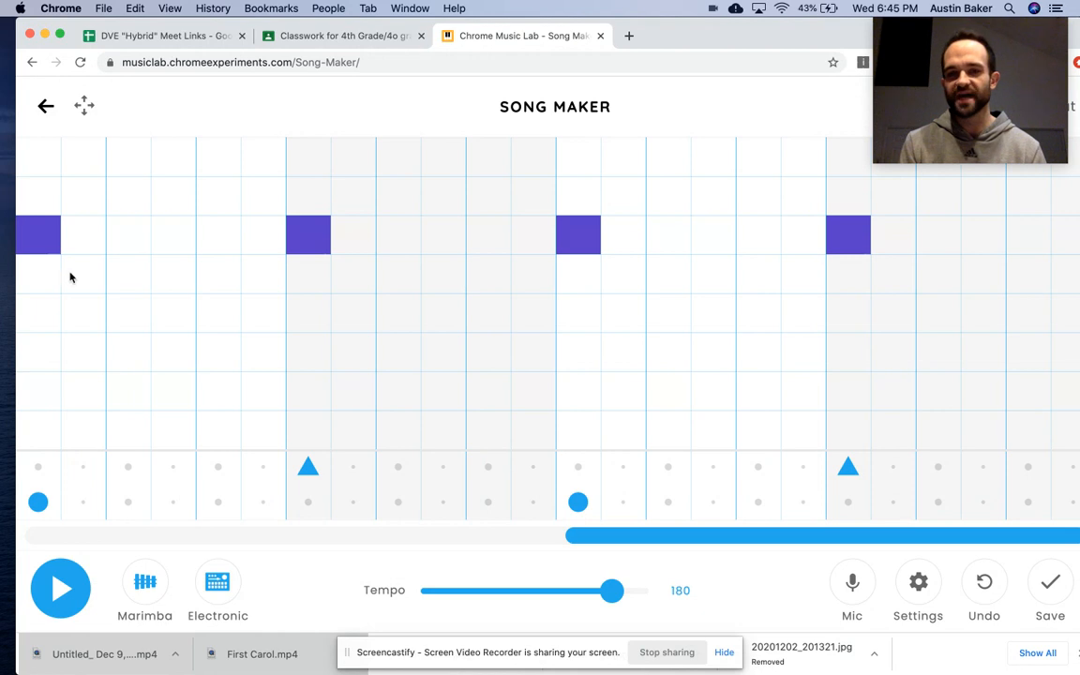
pyautogui.click(127, 274)
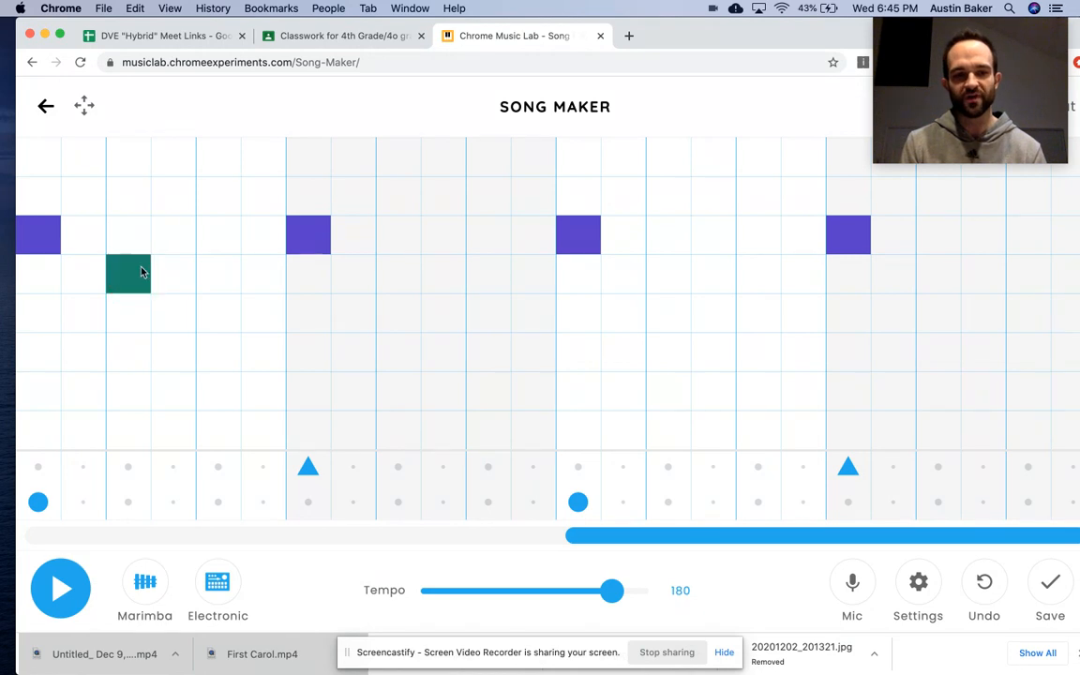
pyautogui.click(398, 274)
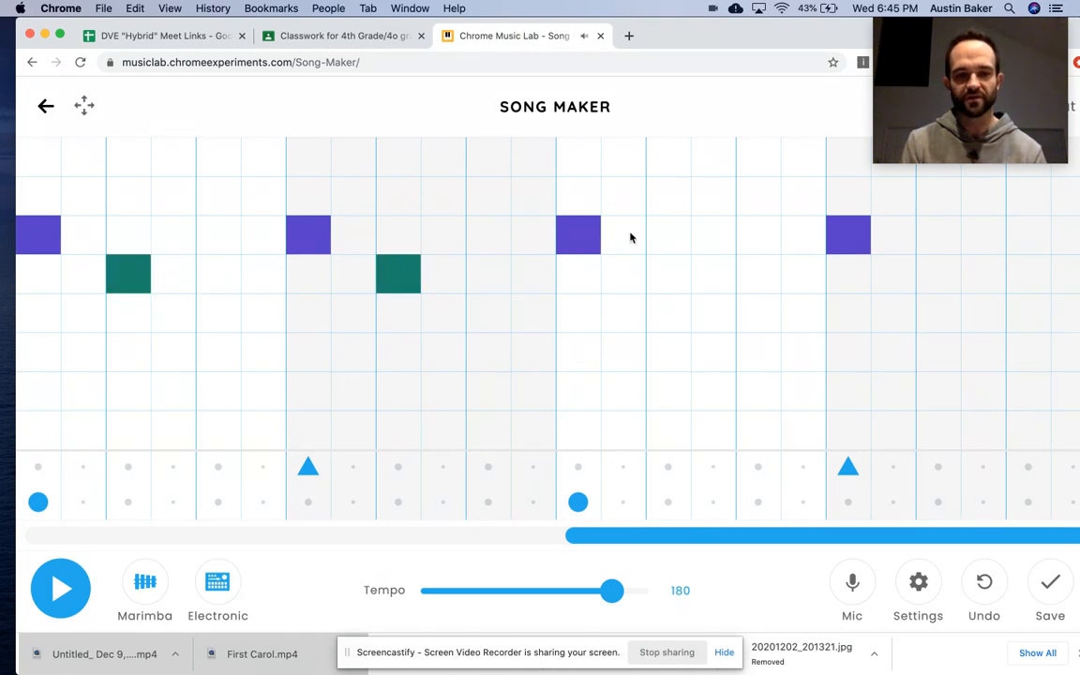
pyautogui.click(933, 278)
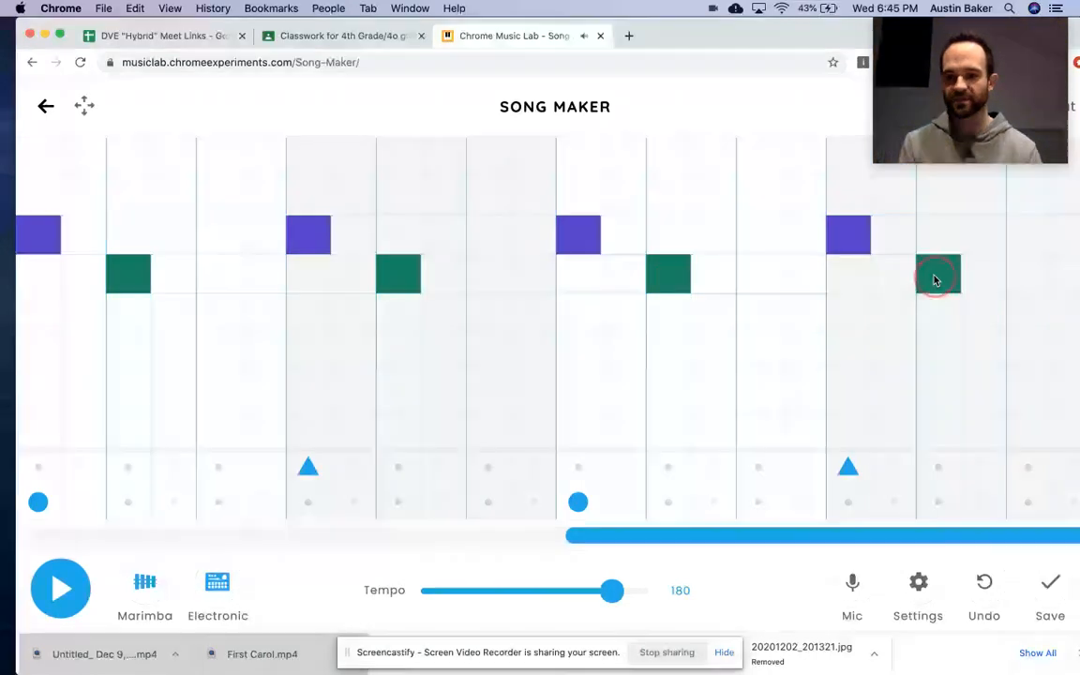
pyautogui.click(937, 274)
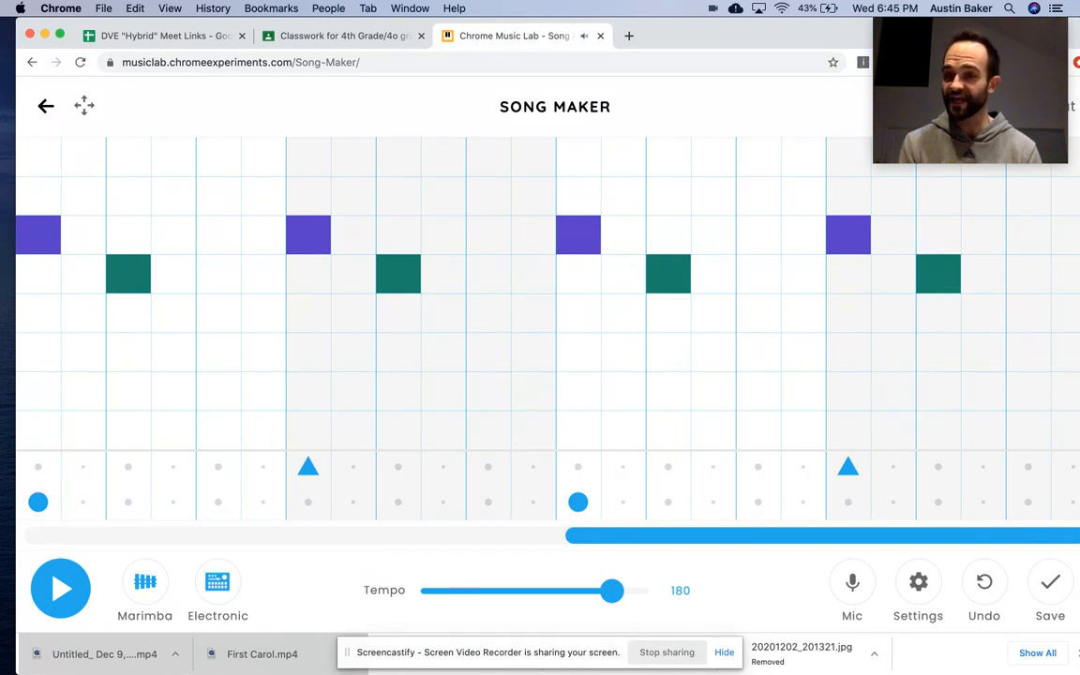
pyautogui.moveTo(206, 217)
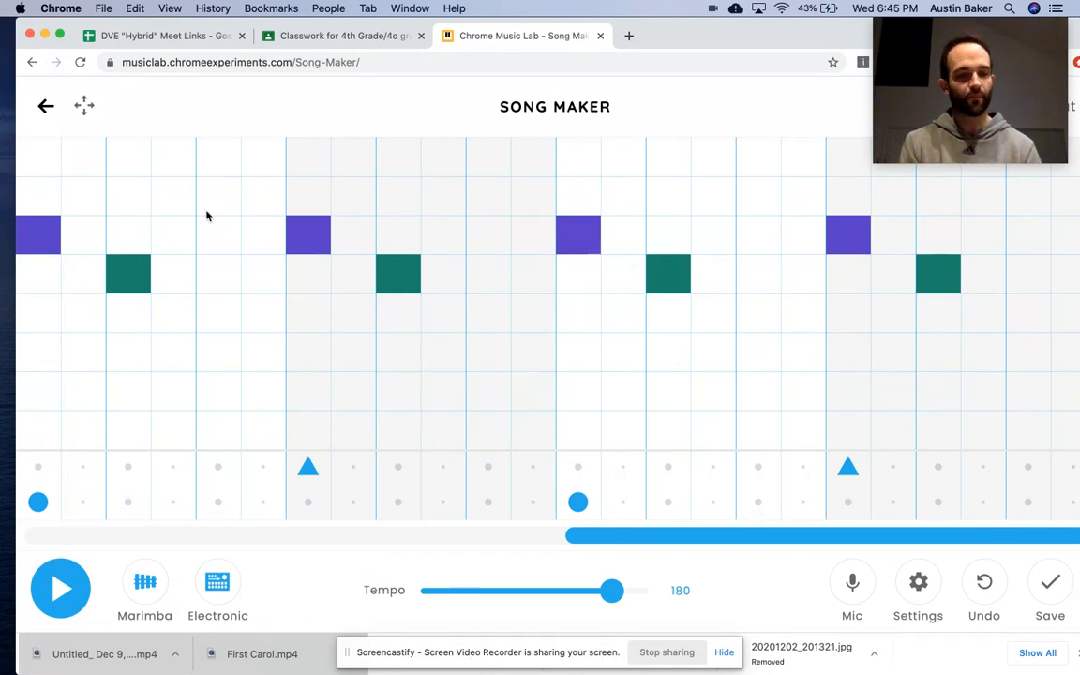
# Step: Add a second purple note after each teal note in the four patterns
pyautogui.click(172, 234)
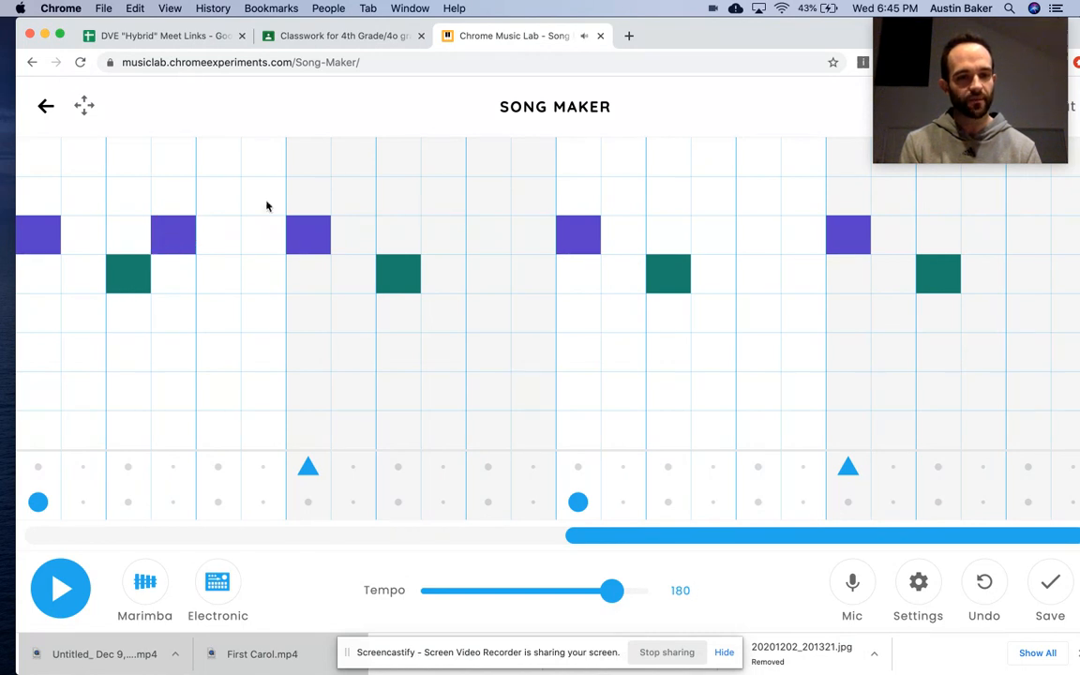
pyautogui.click(443, 234)
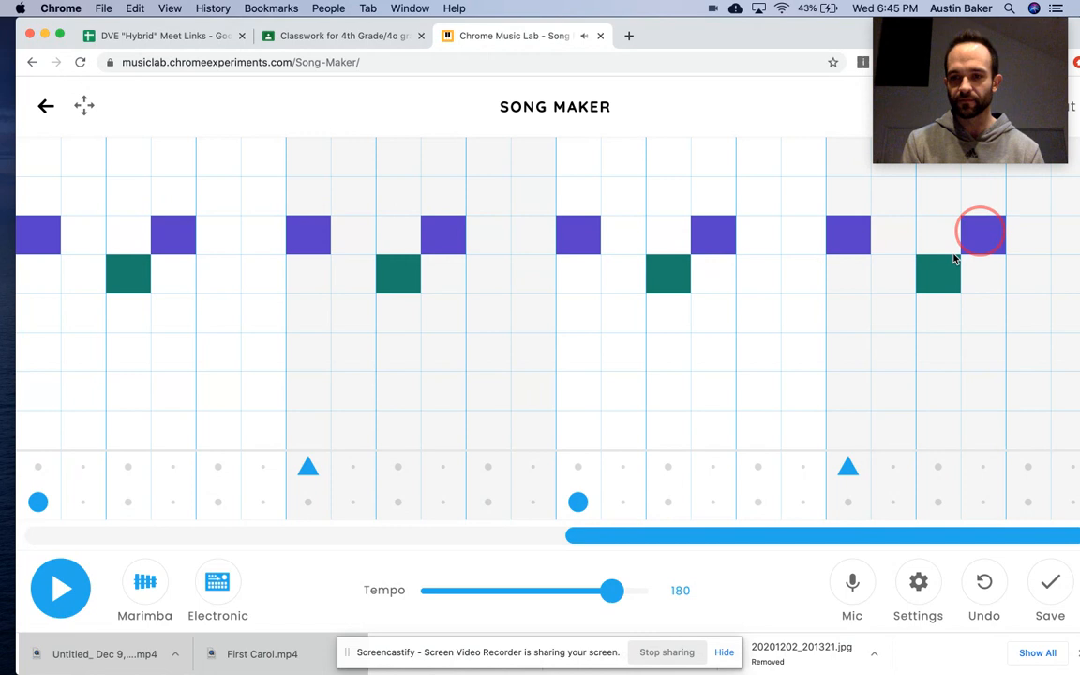
pyautogui.click(978, 234)
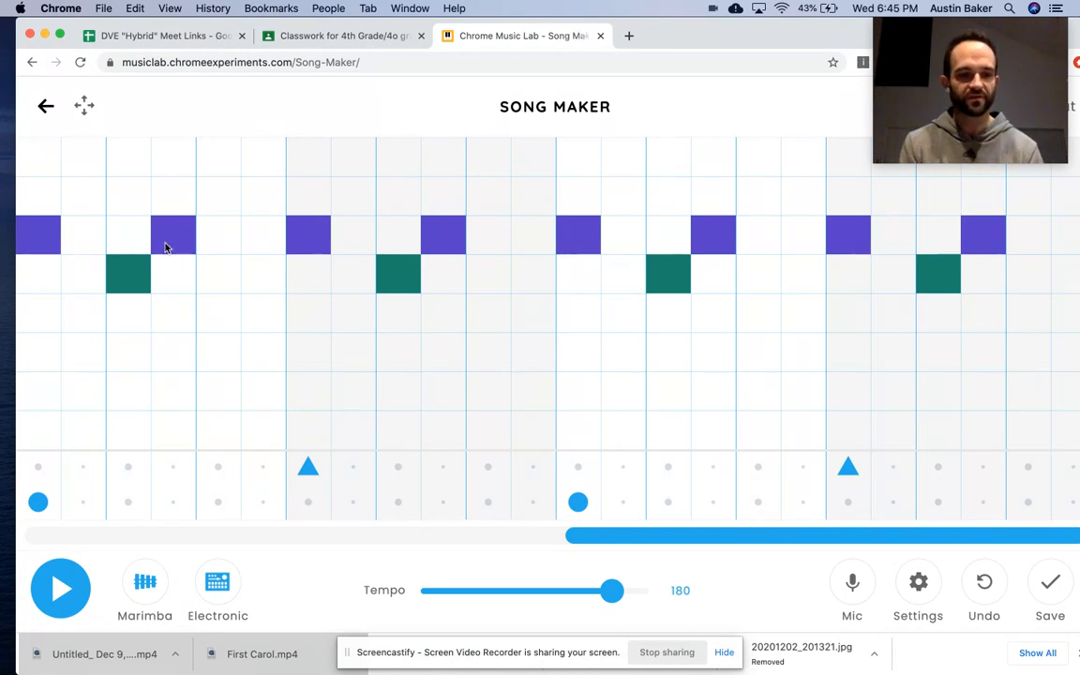
pyautogui.moveTo(4, 228)
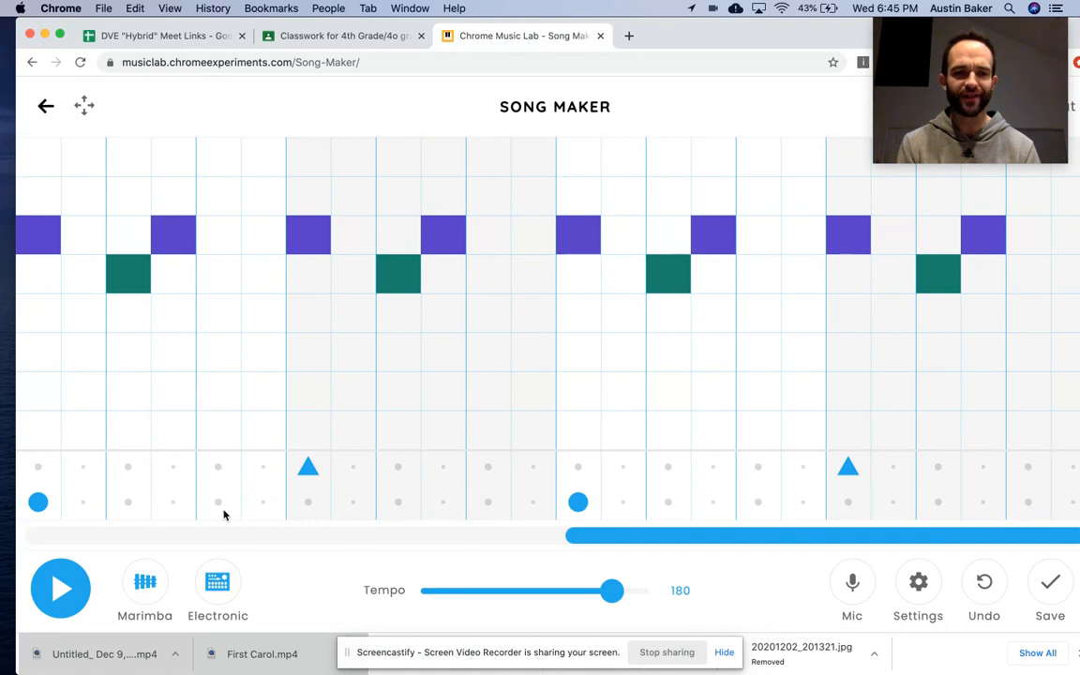
pyautogui.moveTo(229, 347)
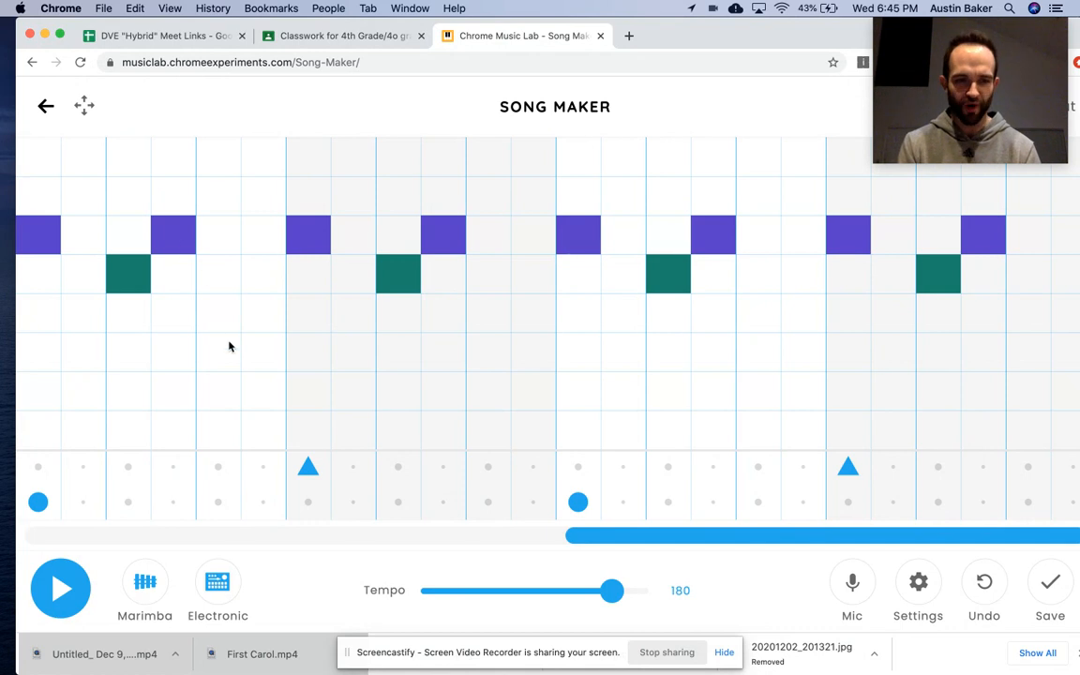
# Step: Add a lower green note after each second purple note to finish the melody
pyautogui.click(218, 313)
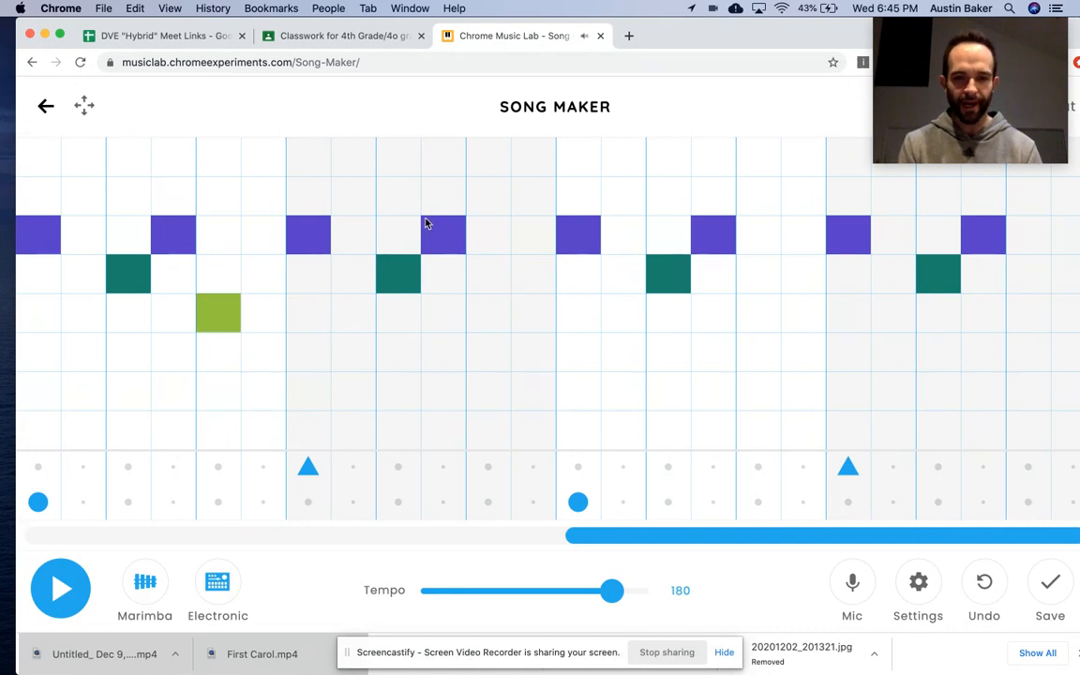
pyautogui.click(759, 315)
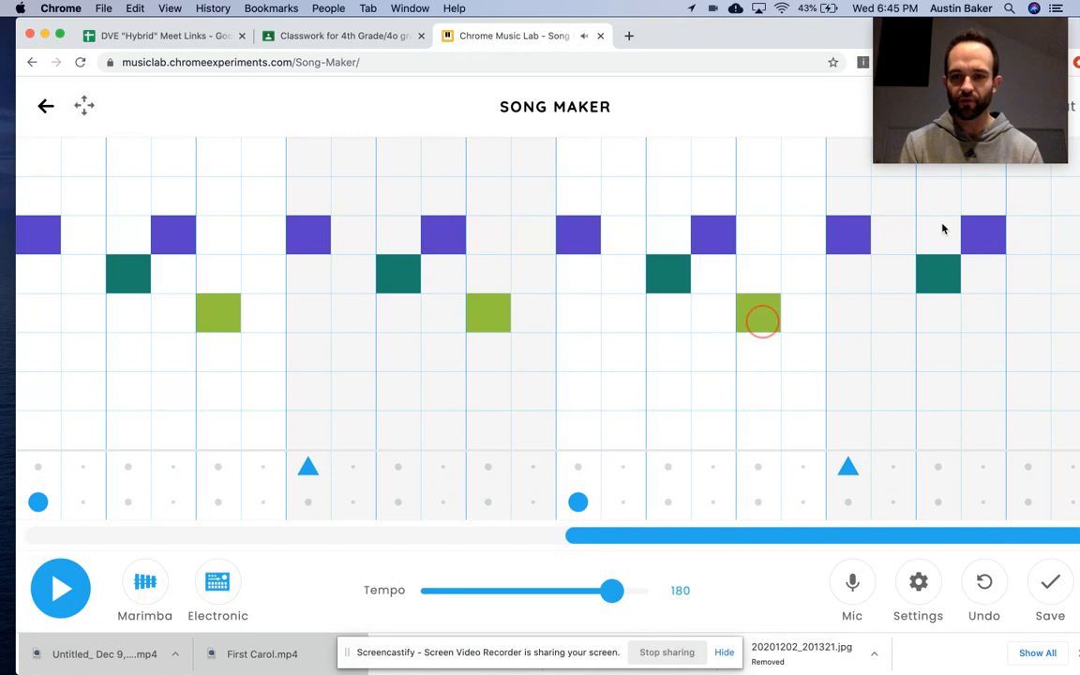
pyautogui.click(757, 313)
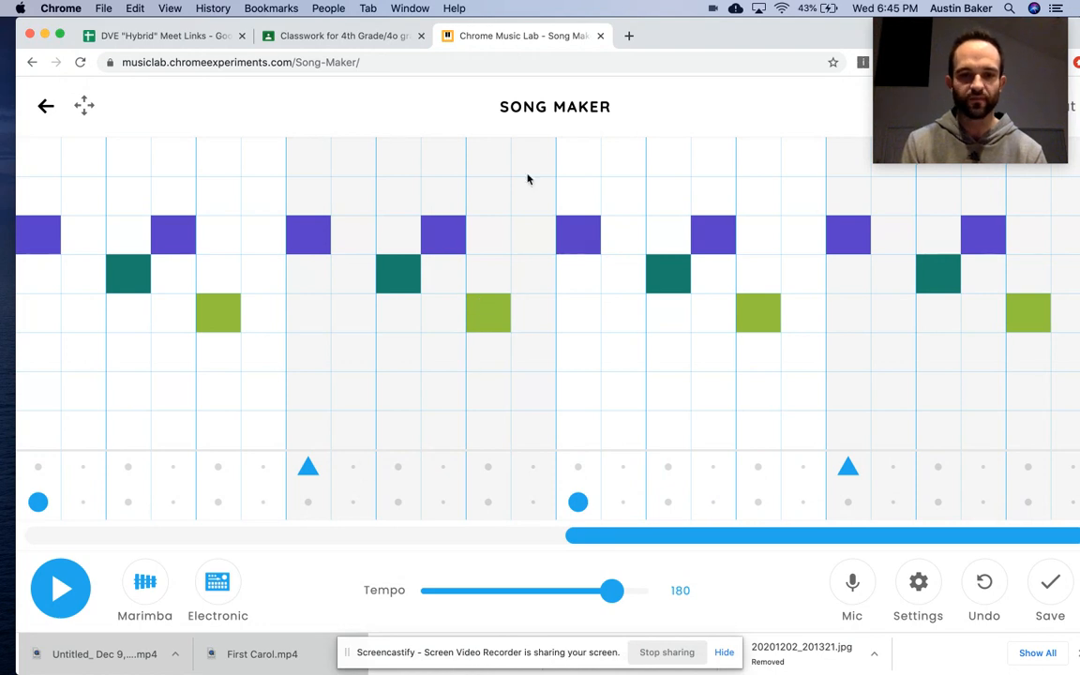
pyautogui.moveTo(64, 418)
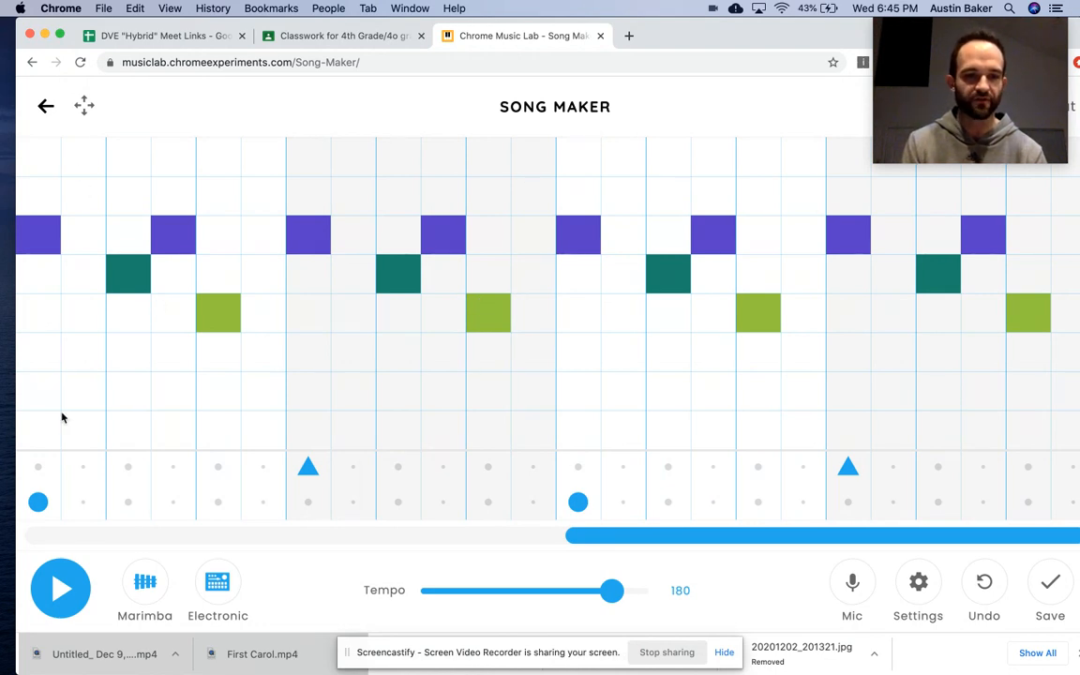
pyautogui.moveTo(274, 161)
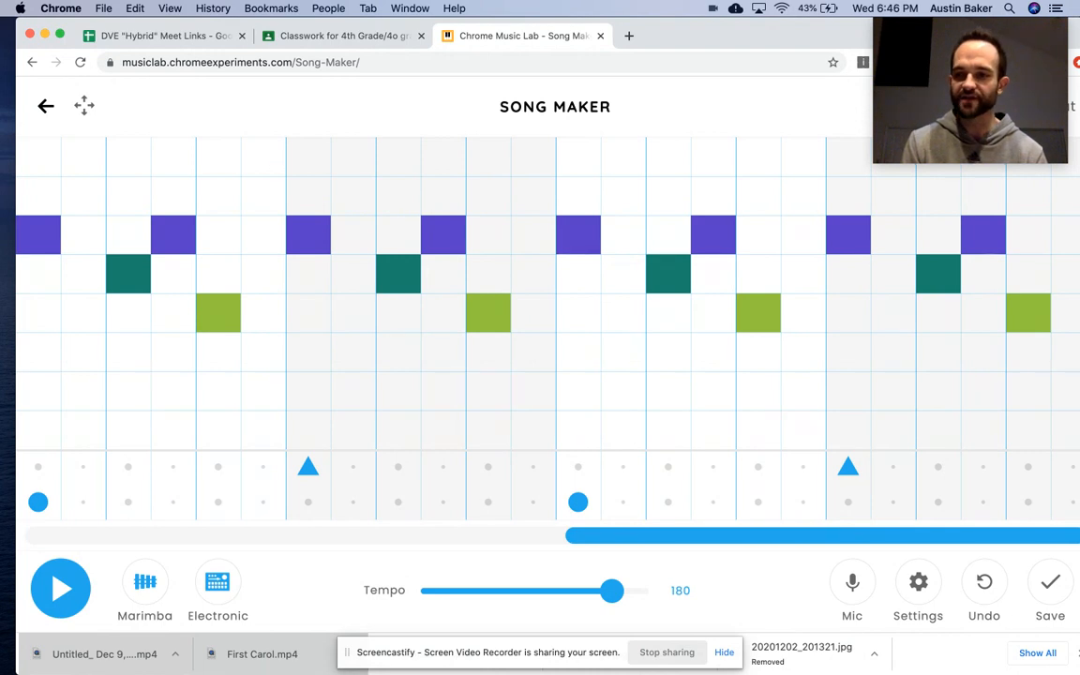
# Step: Play the completed Carol of the Bells song back from the beginning
pyautogui.click(60, 589)
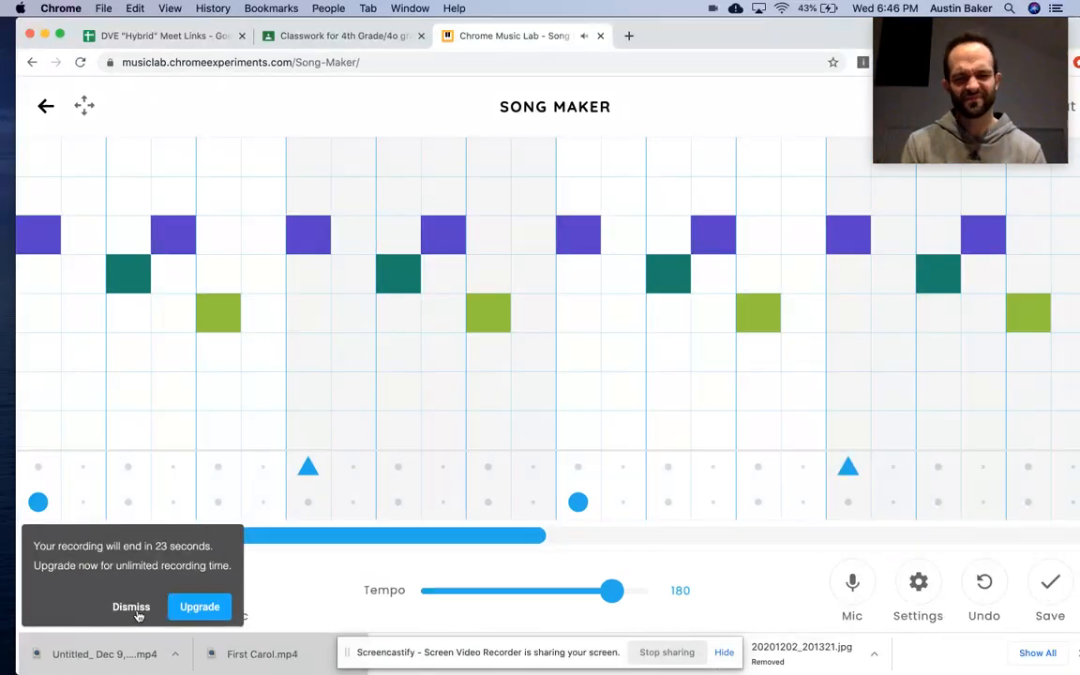
pyautogui.click(131, 607)
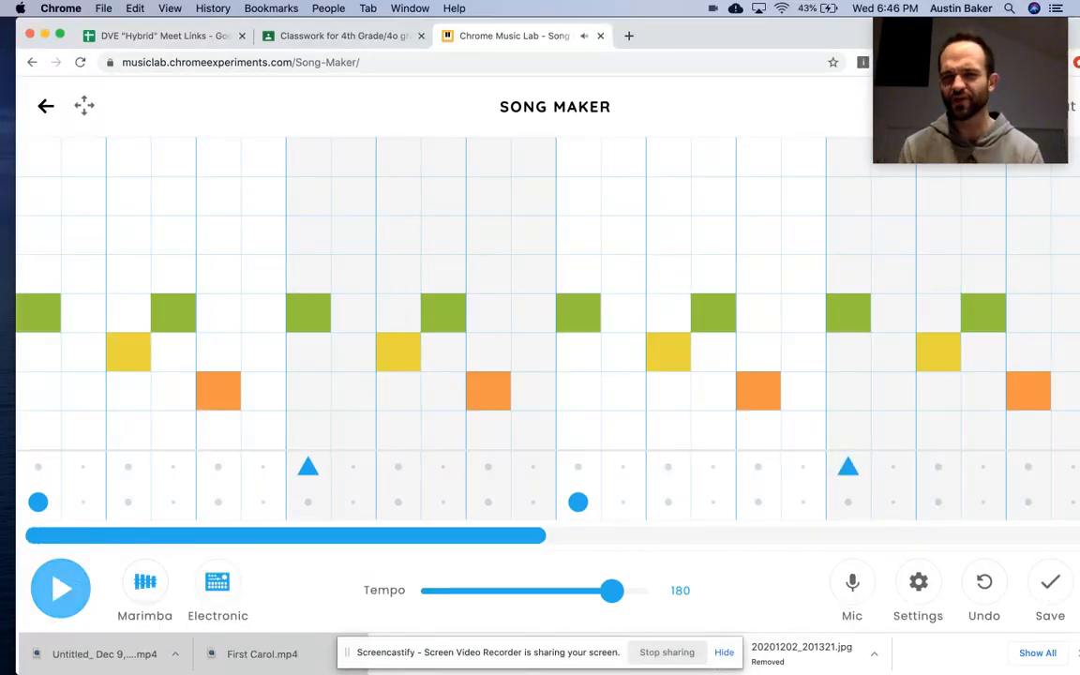